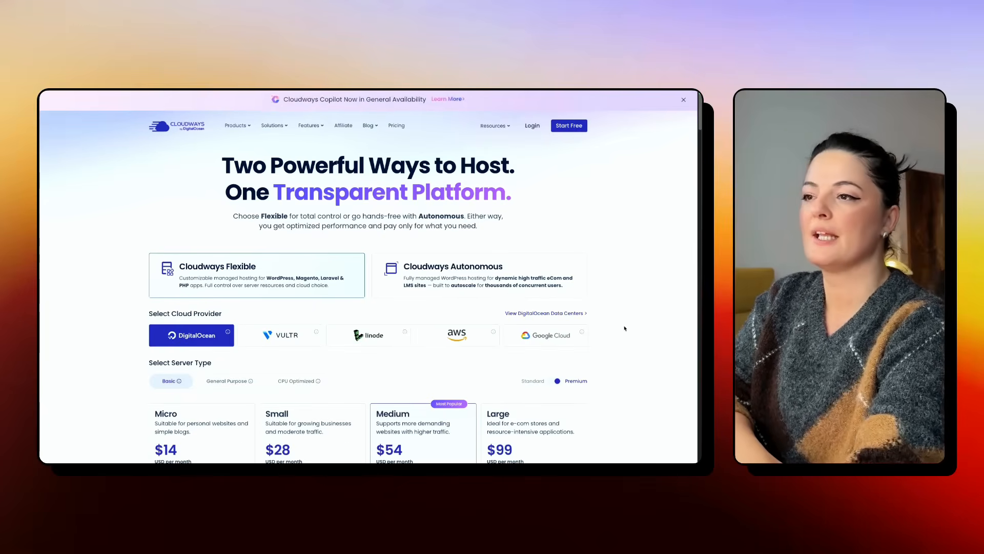
Compare the Vultr, Linode, AWS and DigitalOcean server plans, ending back on DigitalOcean
{"action": "scroll", "scroll_direction": "down", "scroll_amount": 3}
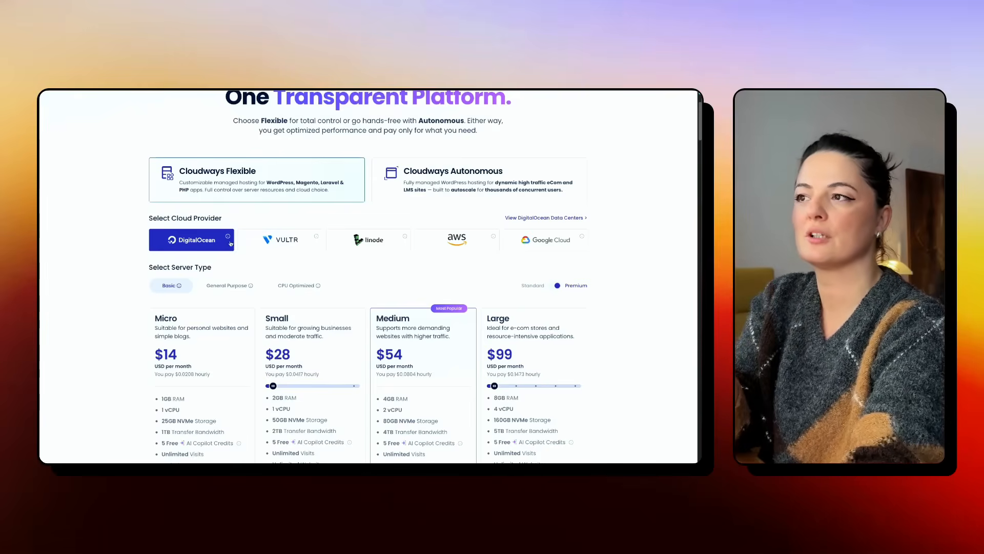
{"action": "mouse_move", "coordinate": [229, 243]}
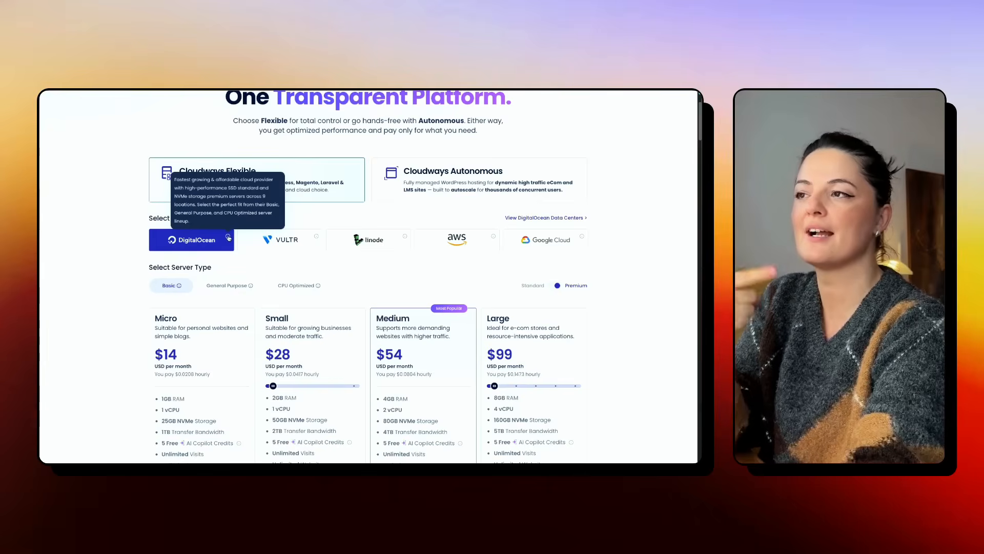
{"action": "mouse_move", "coordinate": [315, 237]}
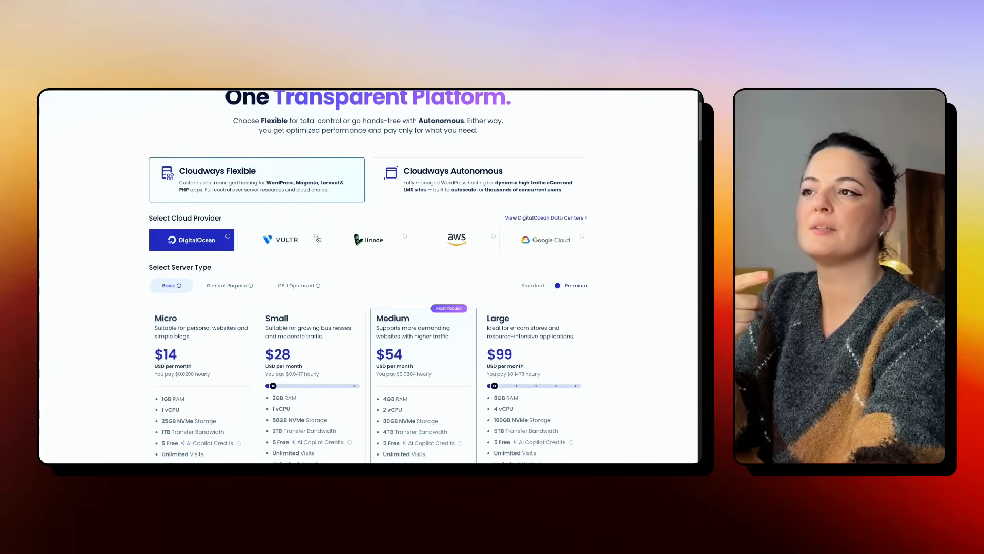
{"action": "left_click", "coordinate": [280, 240]}
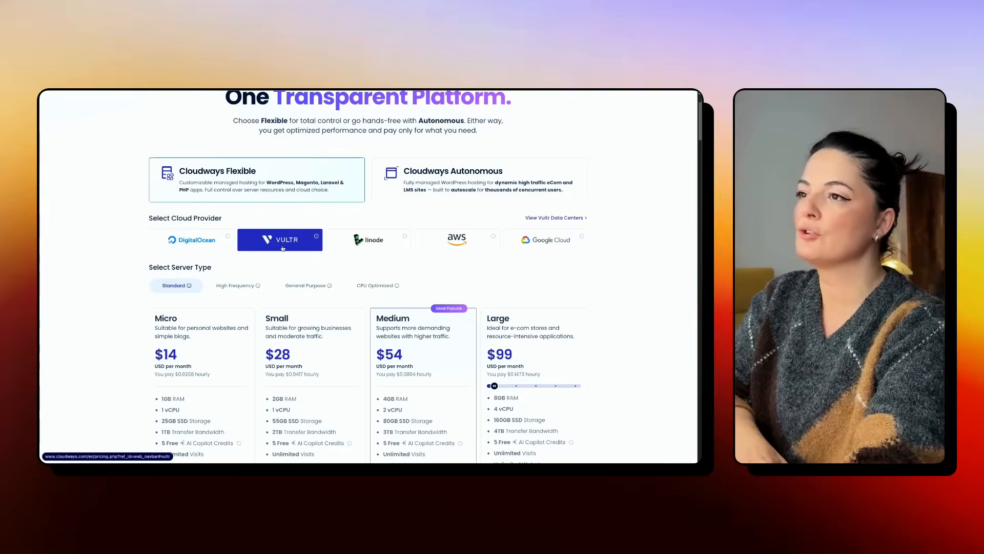
{"action": "left_click", "coordinate": [369, 239]}
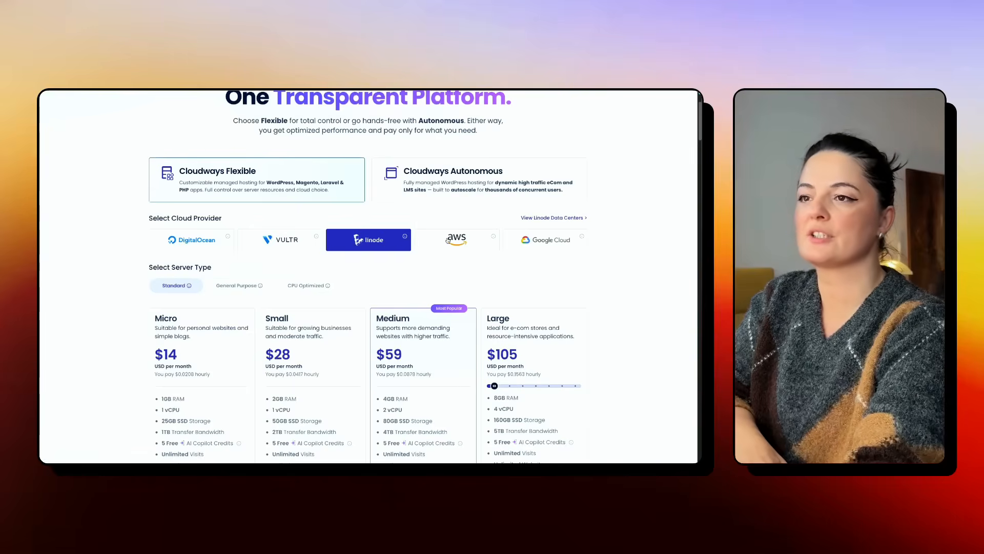
{"action": "left_click", "coordinate": [280, 239]}
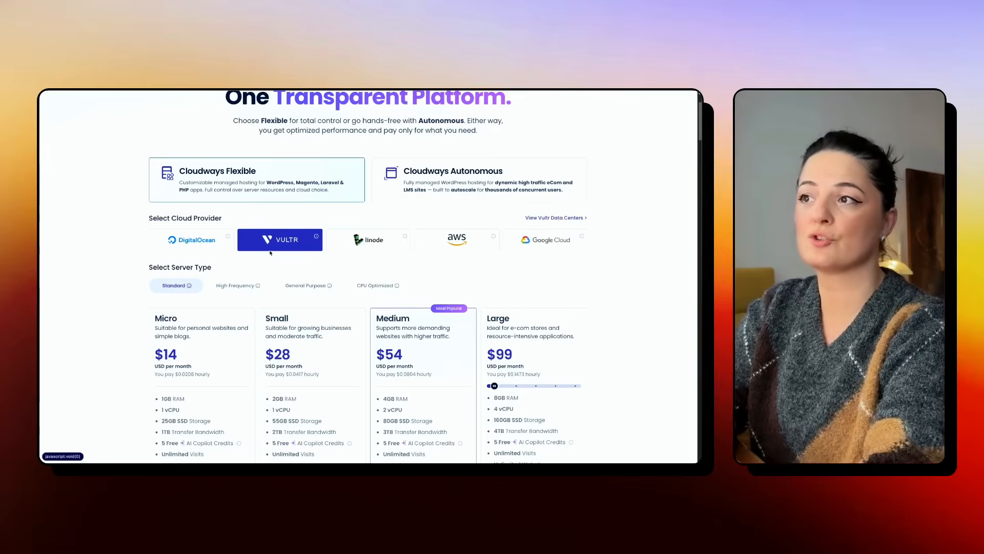
{"action": "left_click", "coordinate": [191, 240]}
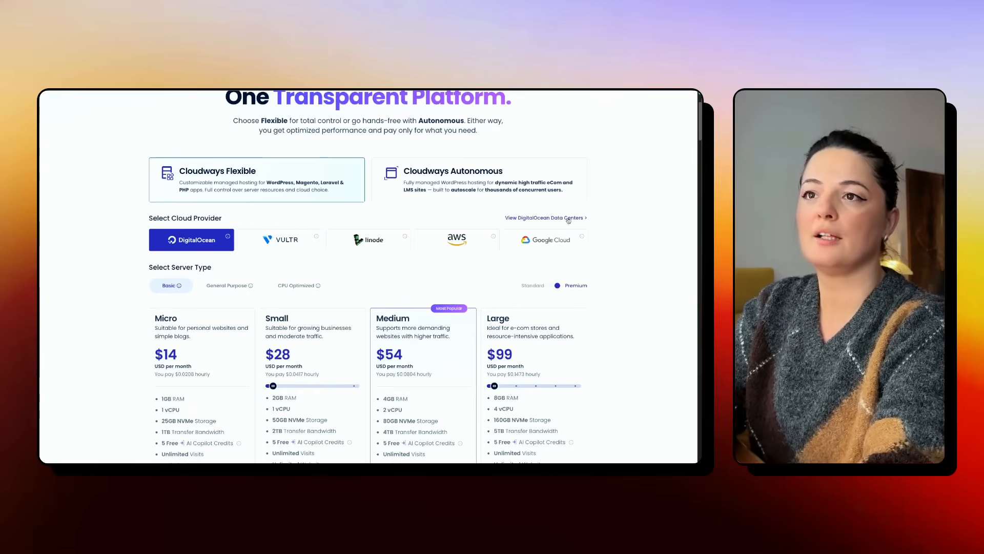
{"action": "left_click", "coordinate": [457, 240]}
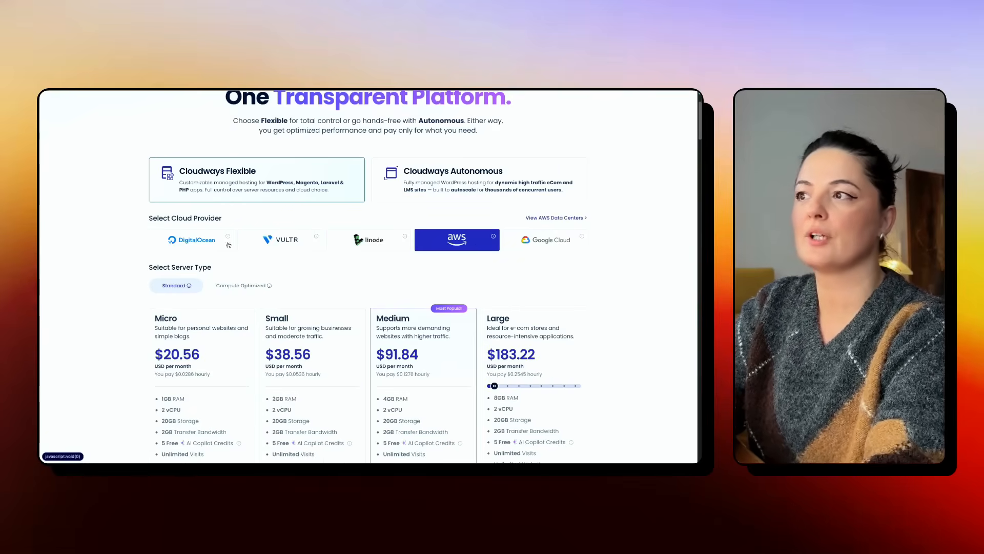
{"action": "left_click", "coordinate": [191, 240]}
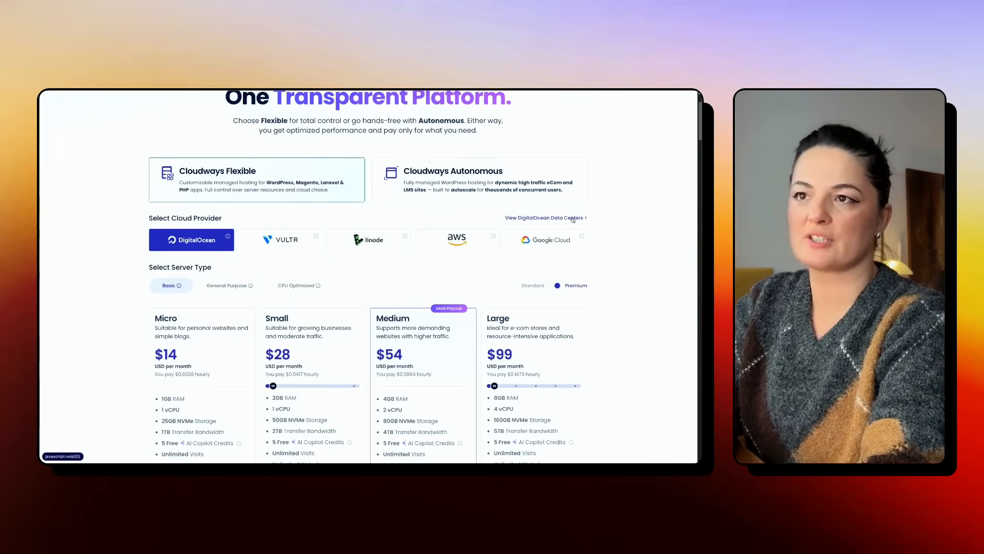
Review the DigitalOcean data center locations list and move further down the plan table
{"action": "left_click", "coordinate": [543, 217]}
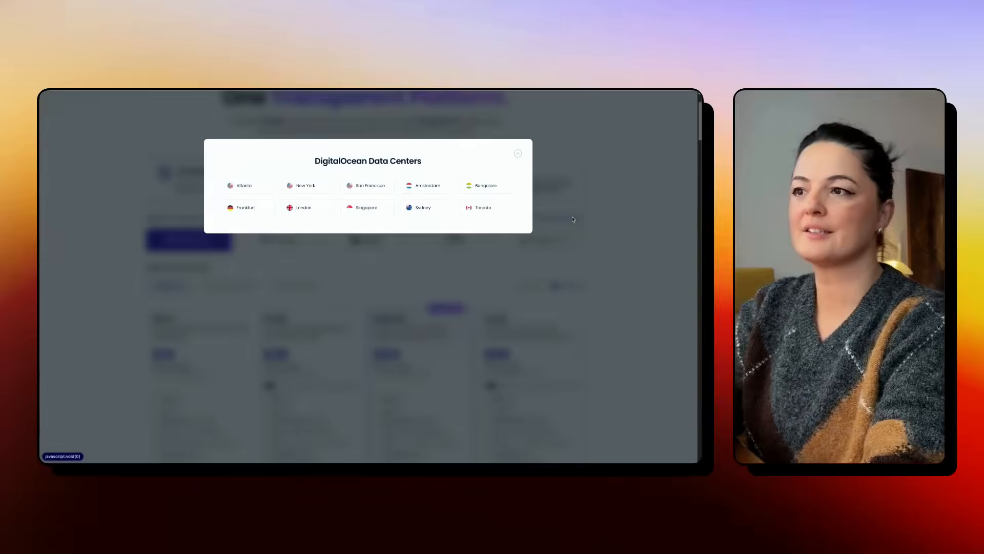
{"action": "mouse_move", "coordinate": [436, 159]}
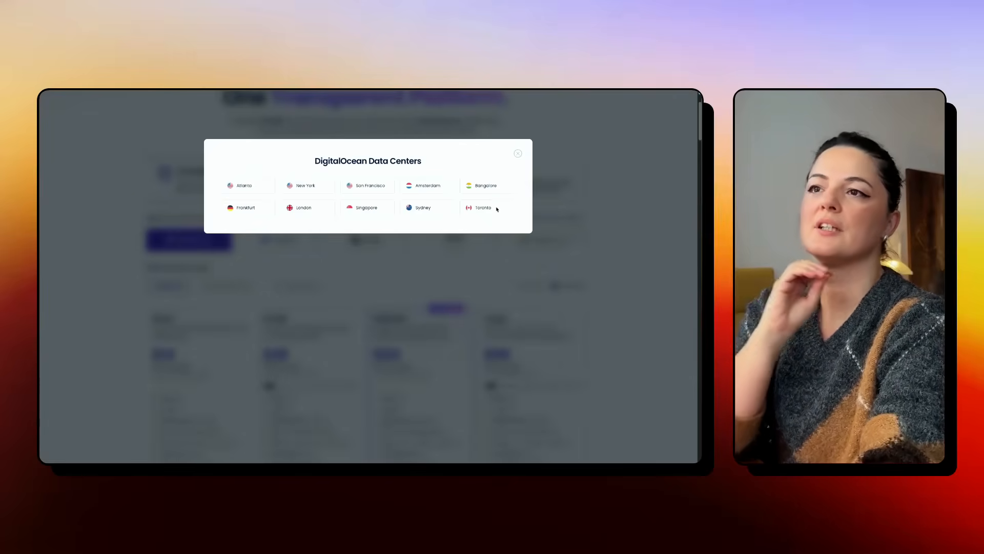
{"action": "left_click", "coordinate": [518, 154]}
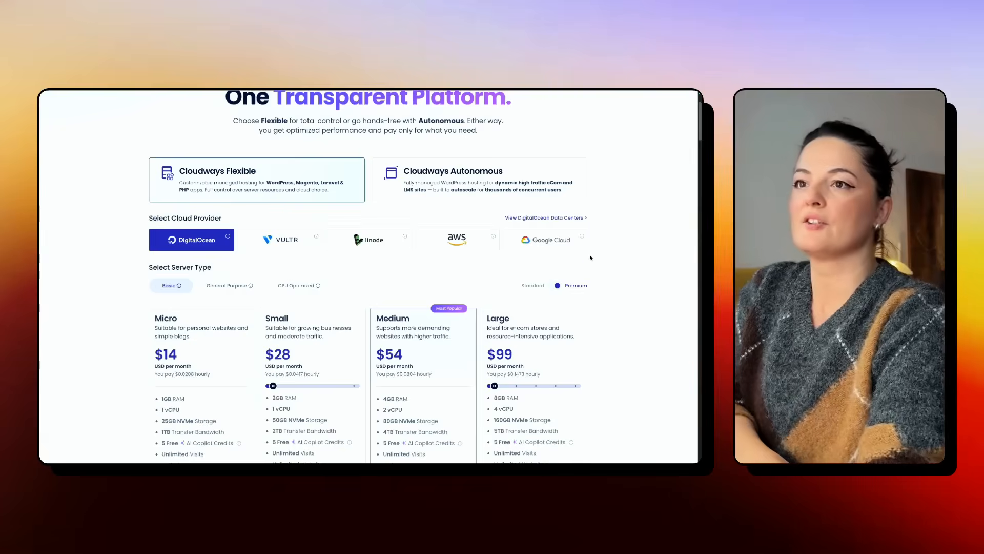
{"action": "scroll", "scroll_direction": "down", "scroll_amount": 3}
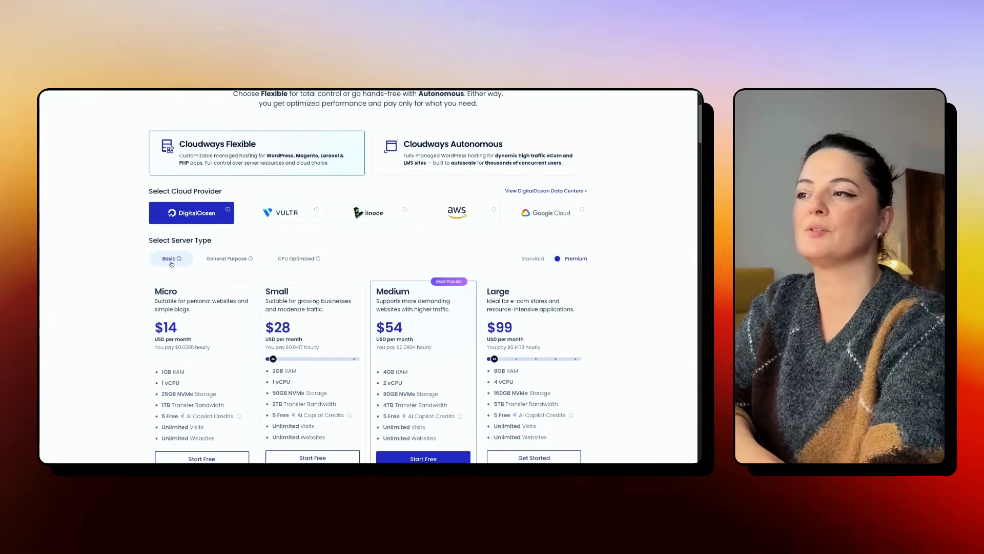
{"action": "mouse_move", "coordinate": [287, 263]}
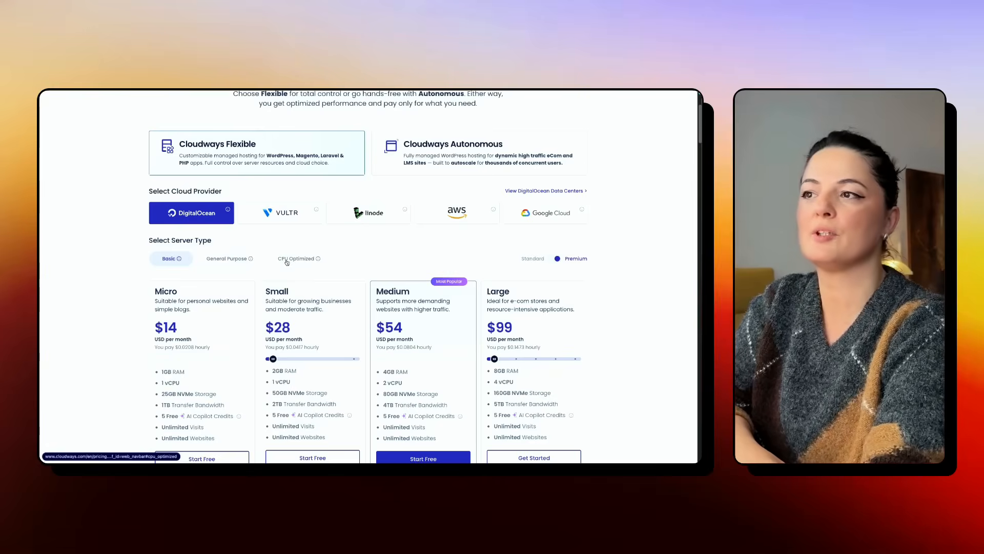
{"action": "mouse_move", "coordinate": [317, 259]}
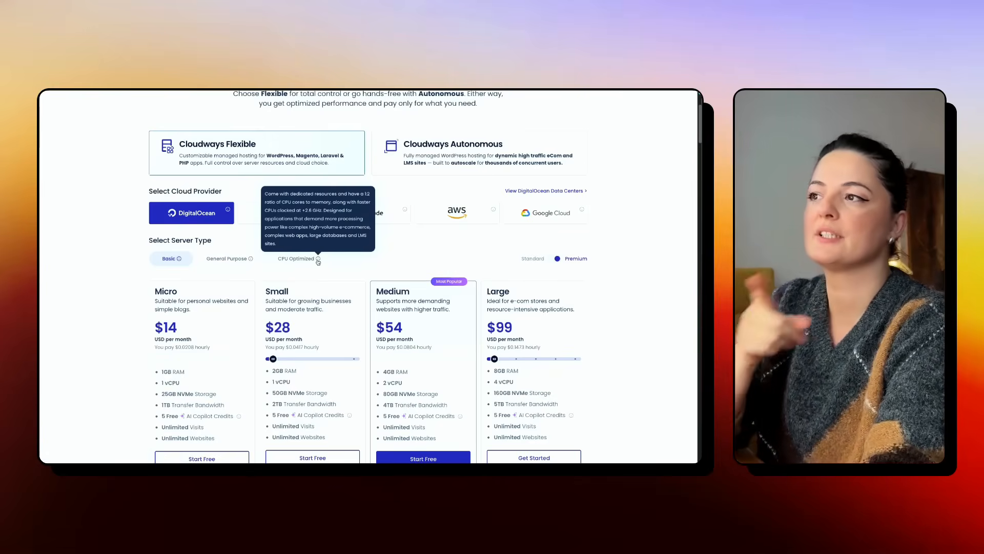
{"action": "mouse_move", "coordinate": [250, 258]}
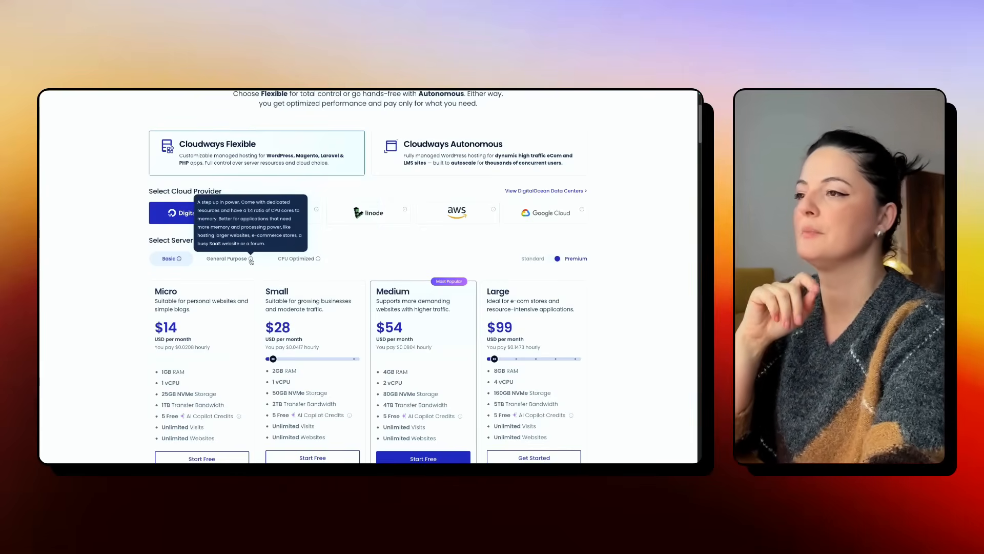
{"action": "scroll", "scroll_direction": "down", "scroll_amount": 3}
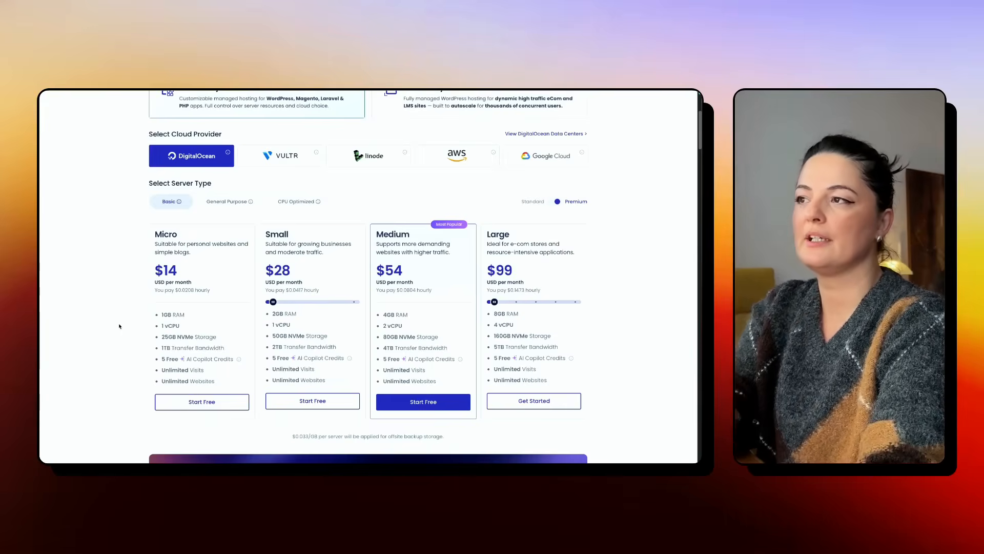
{"action": "mouse_move", "coordinate": [478, 252]}
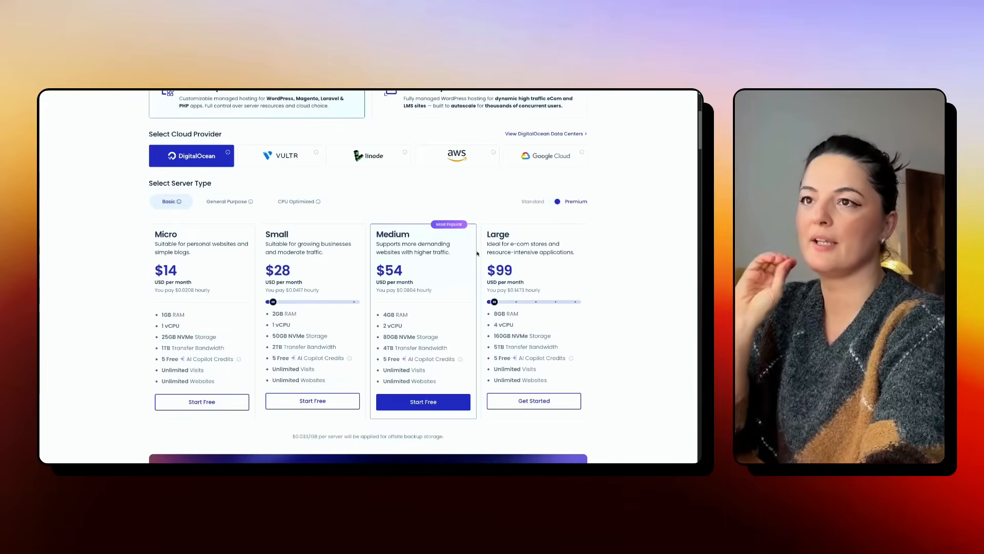
Toggle between Standard and Premium DigitalOcean prices, settling on Standard with Micro at $11
{"action": "left_click", "coordinate": [552, 201]}
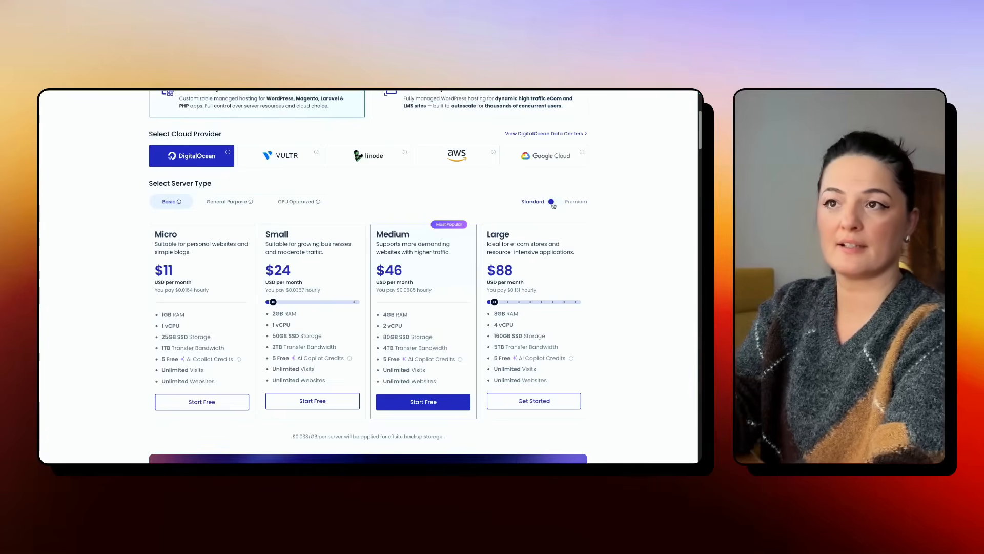
{"action": "left_click", "coordinate": [551, 202]}
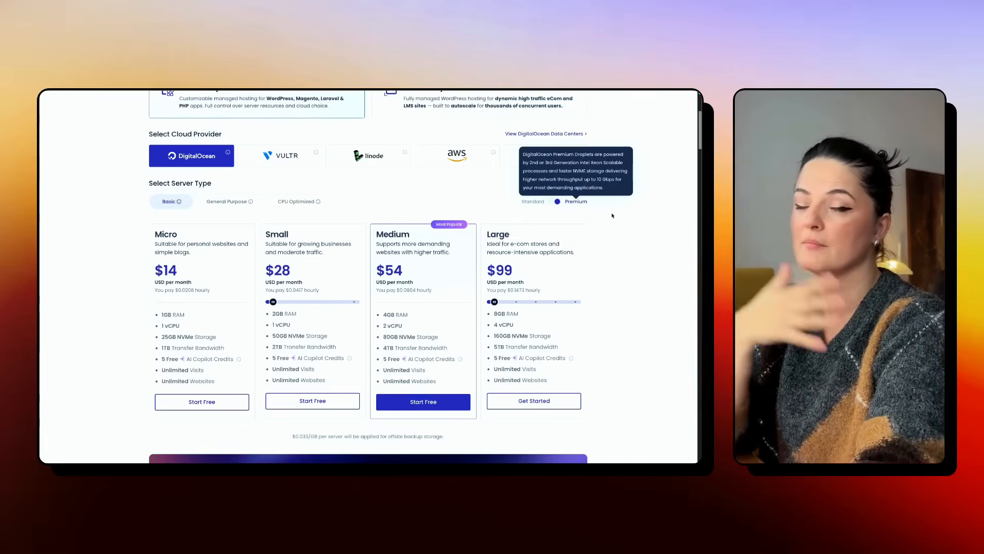
{"action": "left_click", "coordinate": [552, 201]}
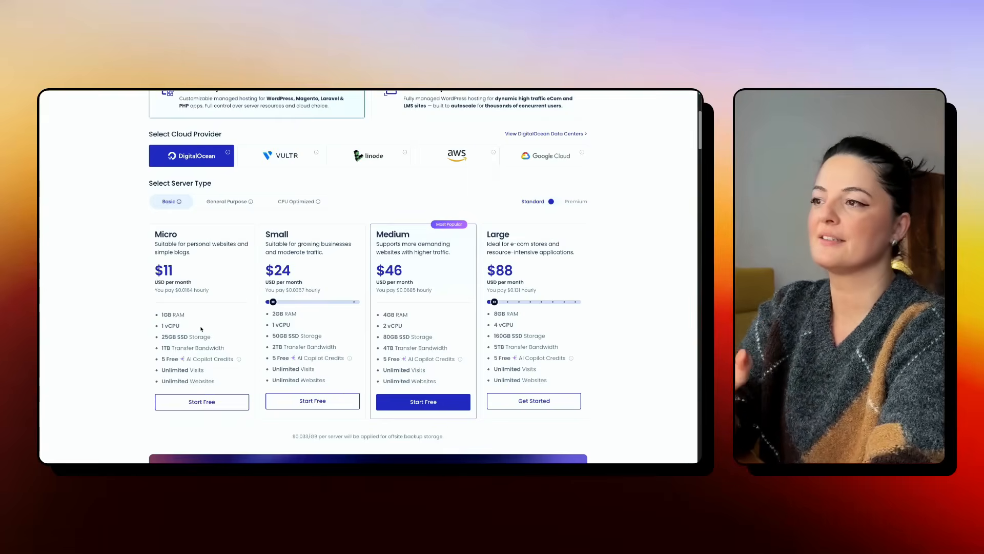
{"action": "mouse_move", "coordinate": [122, 357]}
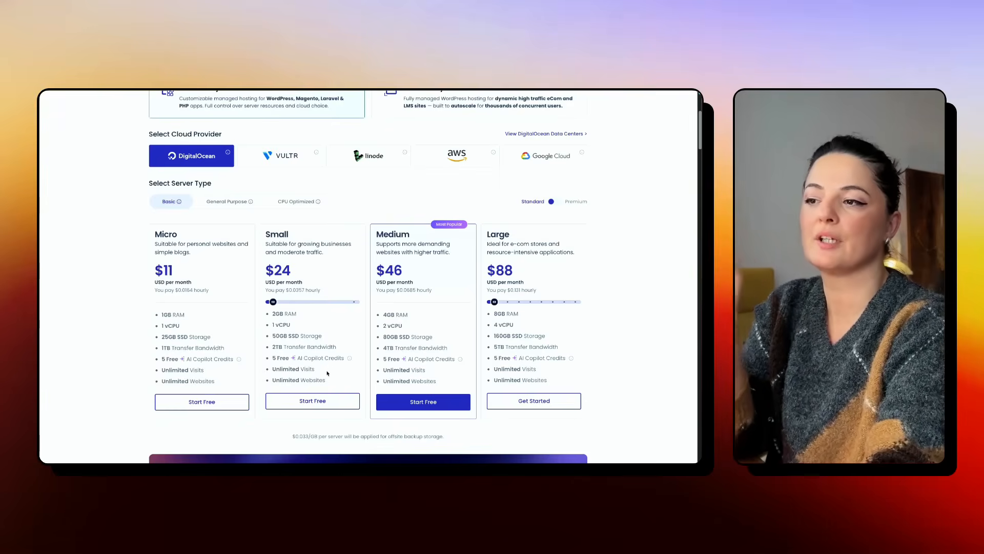
Try Start Free on the Micro plan, landing back on Premium DigitalOcean pricing with Micro at $14
{"action": "scroll", "scroll_direction": "down", "scroll_amount": 3}
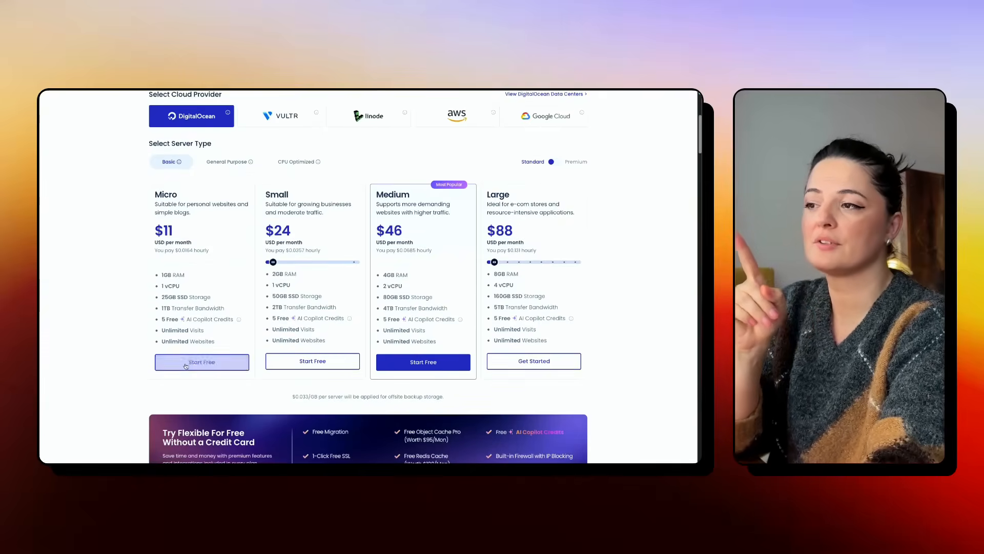
{"action": "mouse_move", "coordinate": [295, 383]}
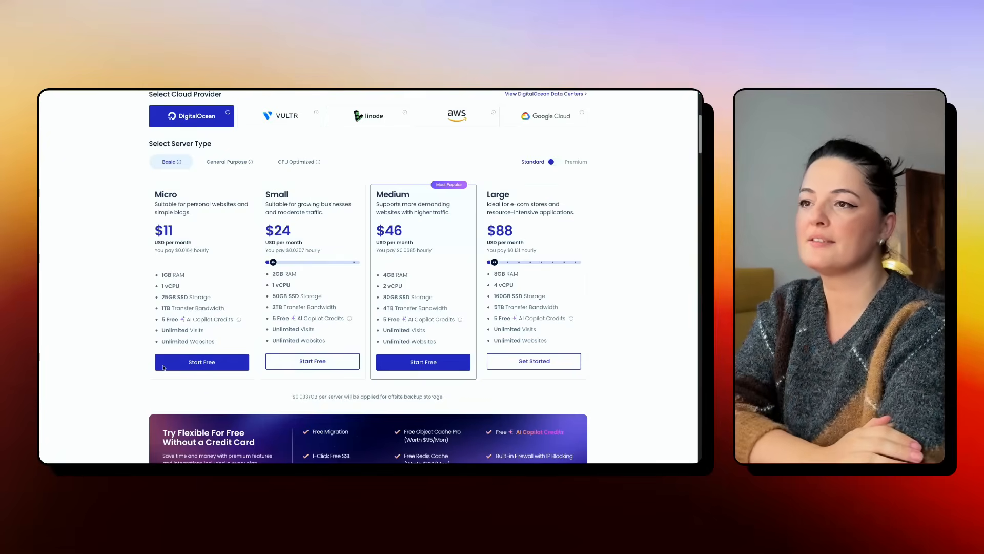
{"action": "left_click", "coordinate": [201, 362]}
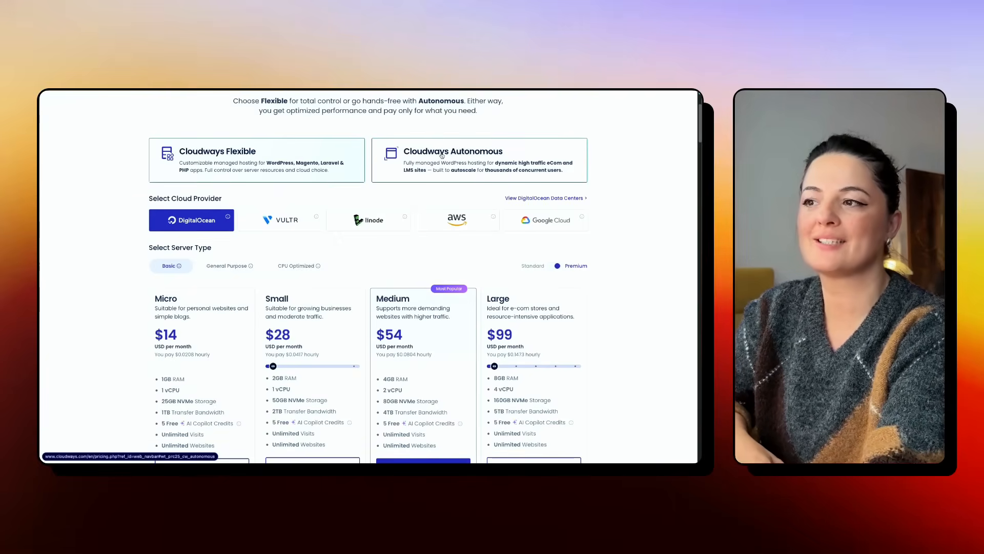
Switch the pricing section to Cloudways Autonomous, listing Plan 1 at $35 up to Plan 4 at $240
{"action": "left_click", "coordinate": [453, 154]}
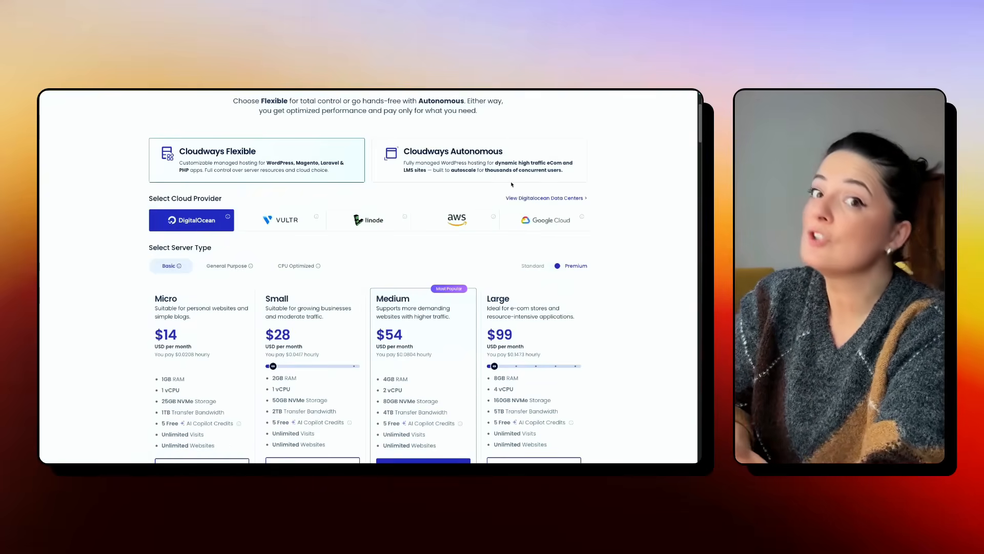
{"action": "left_click", "coordinate": [477, 159]}
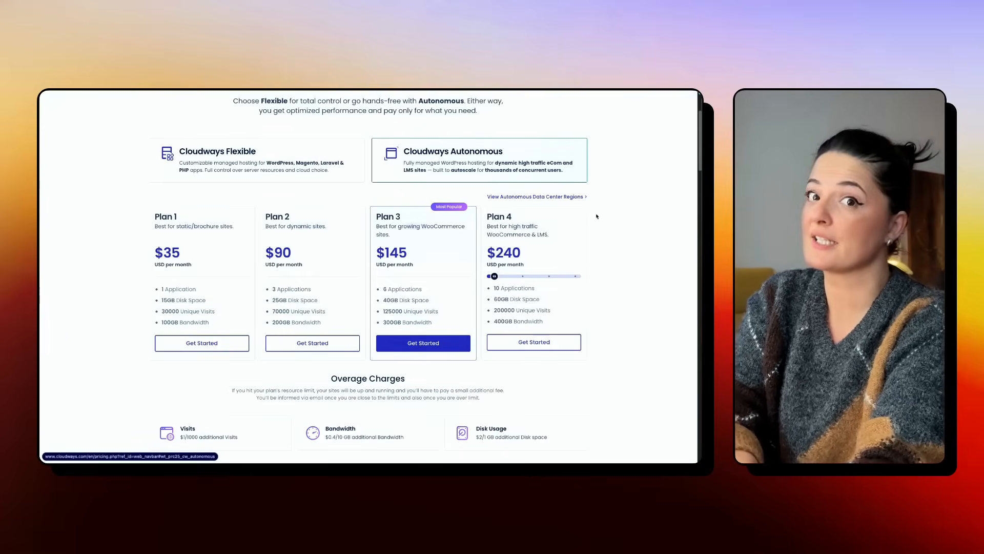
Scroll through the 'Incredible Features. Included in Every Plan.' section down to the optional add-ons
{"action": "scroll", "scroll_direction": "down", "scroll_amount": 3}
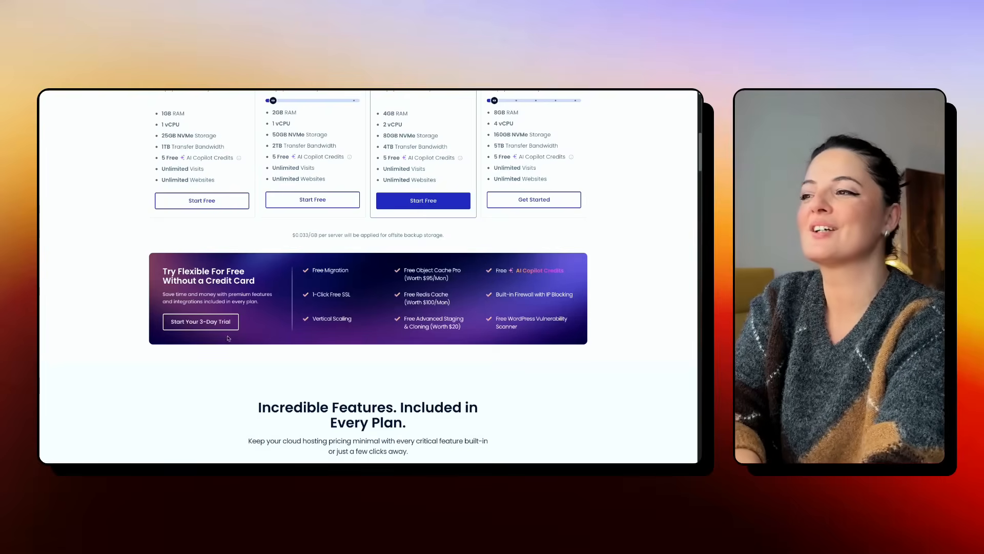
{"action": "mouse_move", "coordinate": [261, 334]}
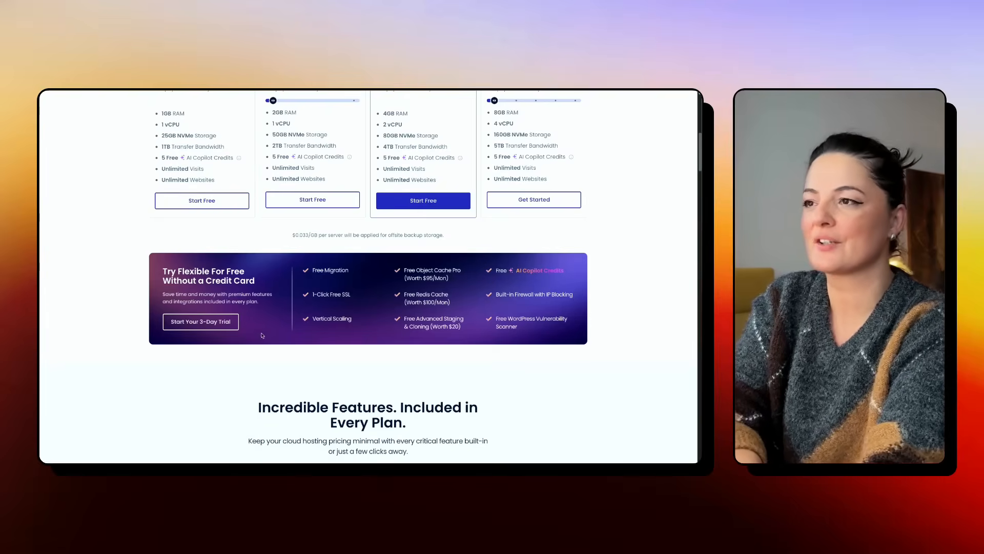
{"action": "mouse_move", "coordinate": [348, 303]}
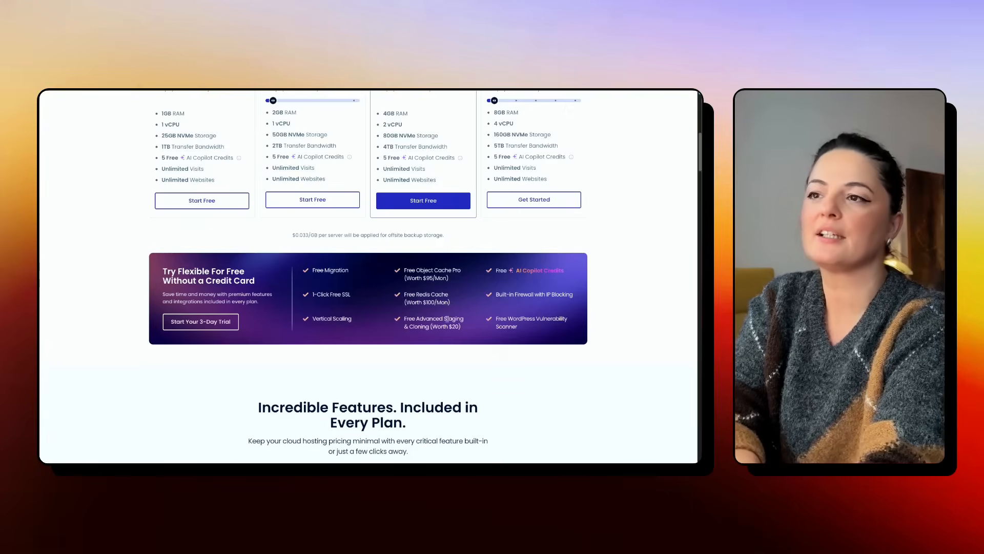
{"action": "scroll", "scroll_direction": "down", "scroll_amount": 3}
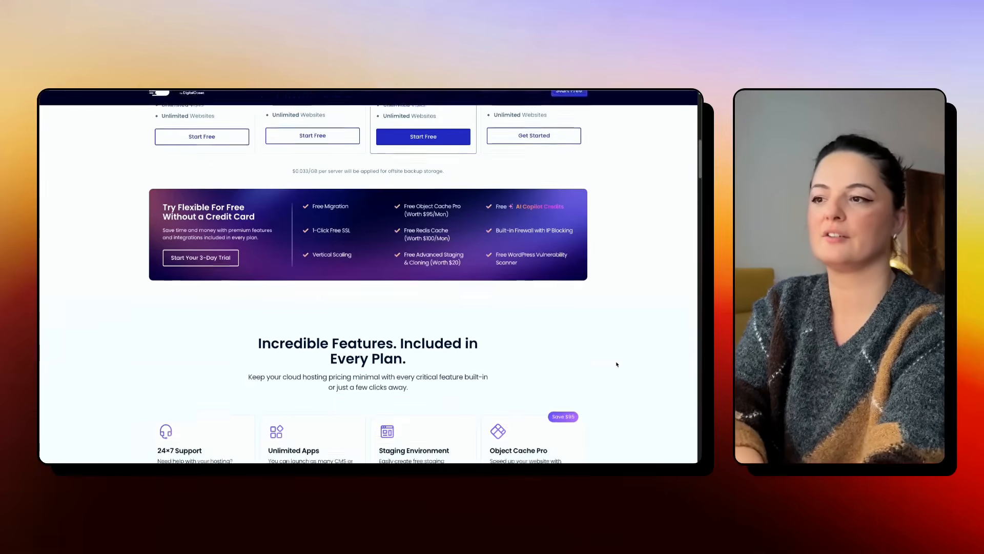
{"action": "scroll", "scroll_direction": "down", "scroll_amount": 3}
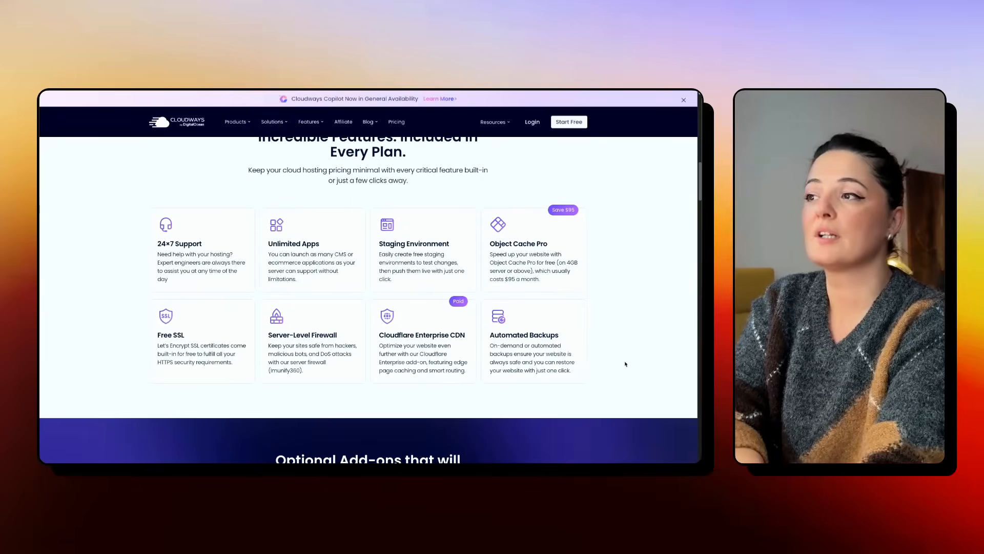
{"action": "scroll", "scroll_direction": "up", "scroll_amount": 3}
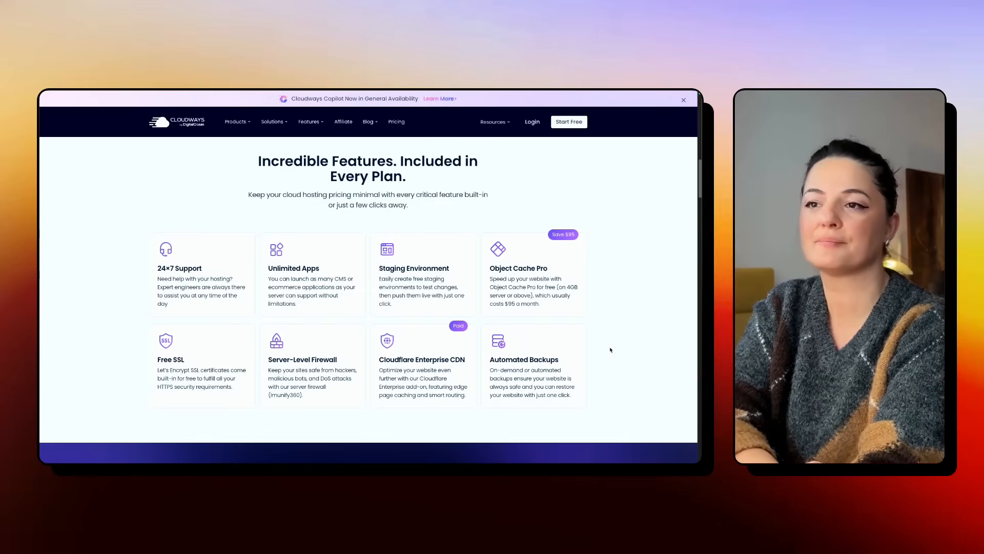
{"action": "scroll", "scroll_direction": "down", "scroll_amount": 3}
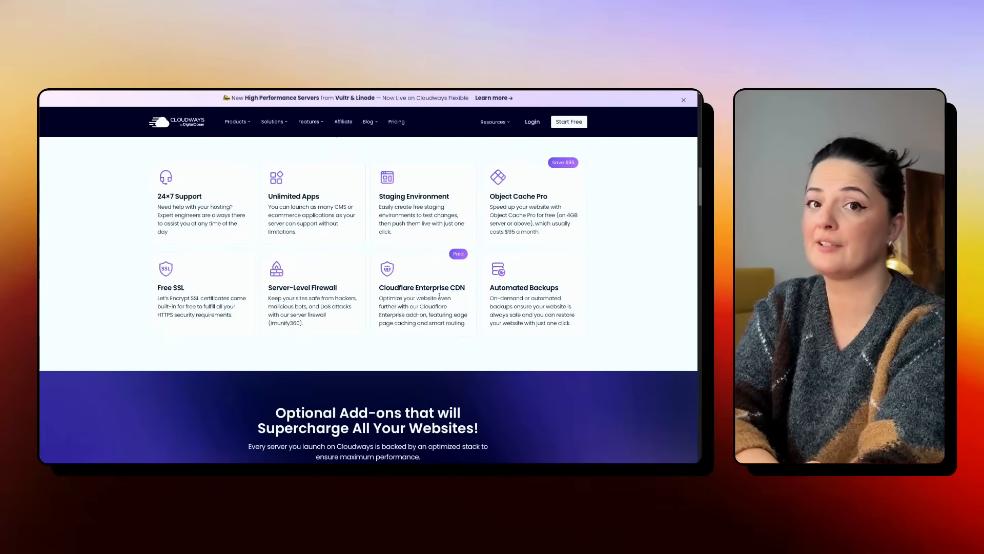
{"action": "mouse_move", "coordinate": [531, 405]}
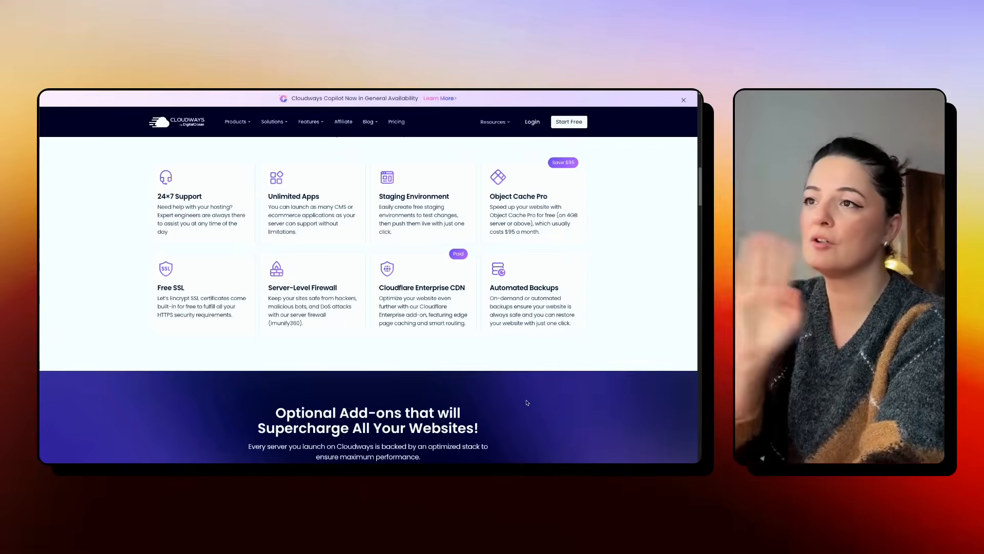
{"action": "mouse_move", "coordinate": [517, 388]}
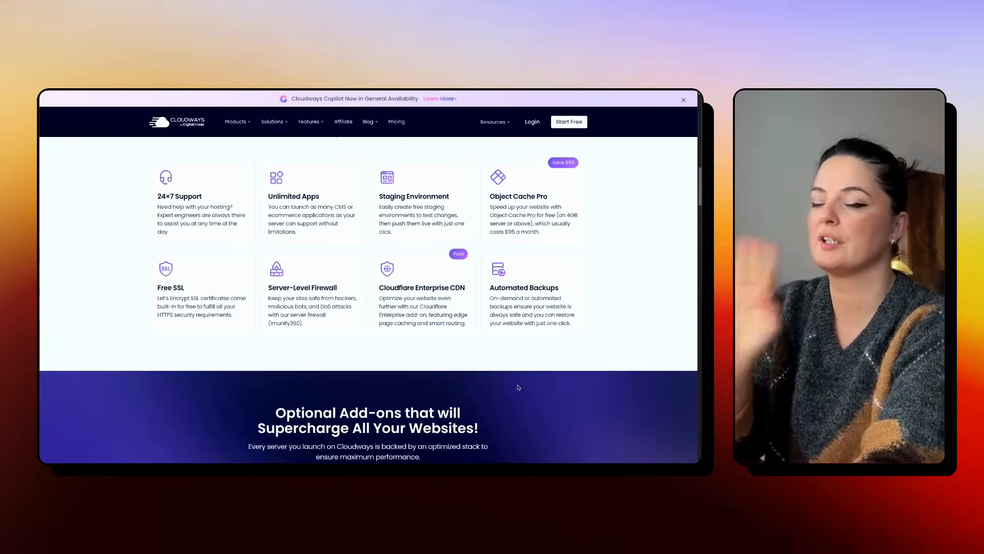
{"action": "scroll", "scroll_direction": "down", "scroll_amount": 3}
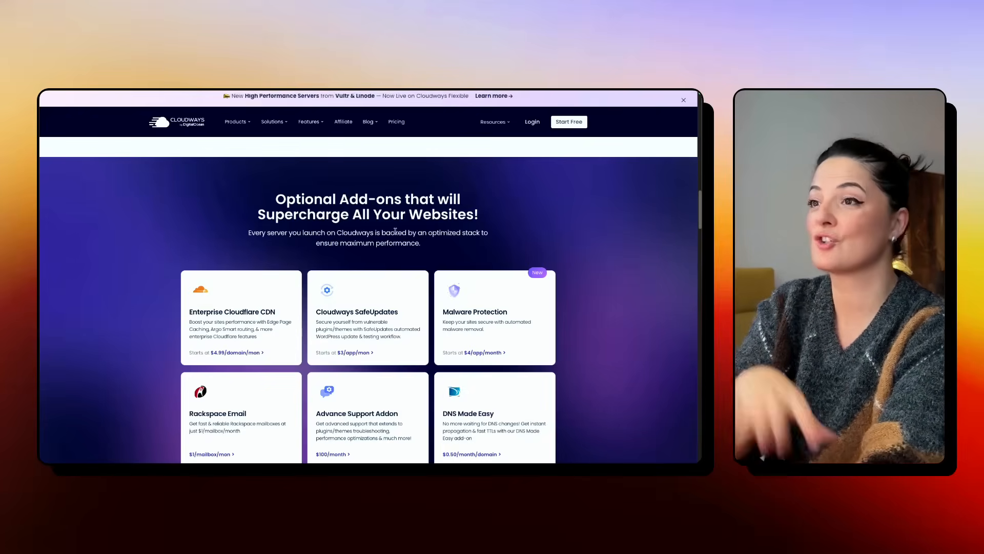
Move past the Optional Add-ons cards to the 'Have Questions? Consult an Expert For Free.' section
{"action": "scroll", "scroll_direction": "down", "scroll_amount": 3}
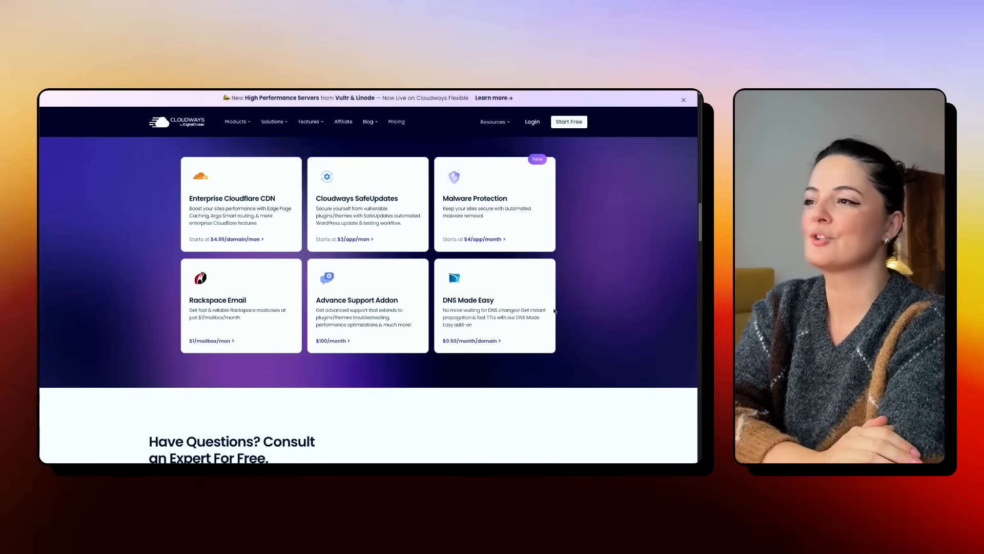
{"action": "scroll", "scroll_direction": "down", "scroll_amount": 3}
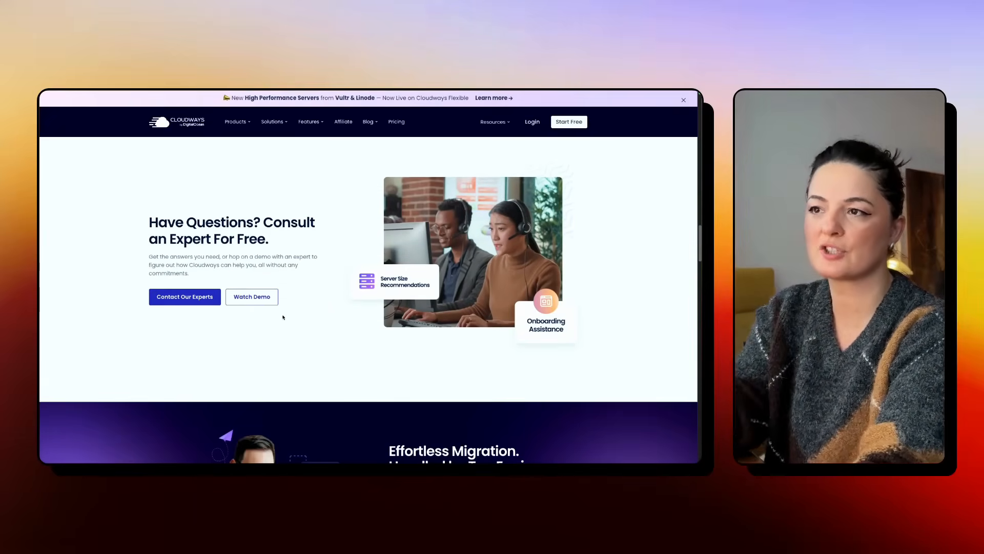
Scroll down to the Compare Cloudways table against shared, infrastructure and managed hosting
{"action": "scroll", "scroll_direction": "down", "scroll_amount": 3}
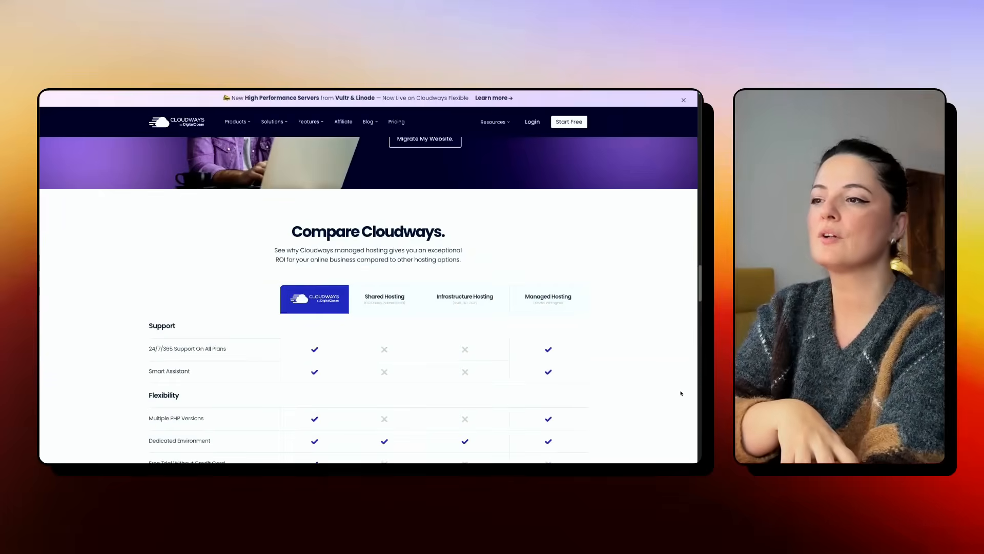
{"action": "scroll", "scroll_direction": "down", "scroll_amount": 3}
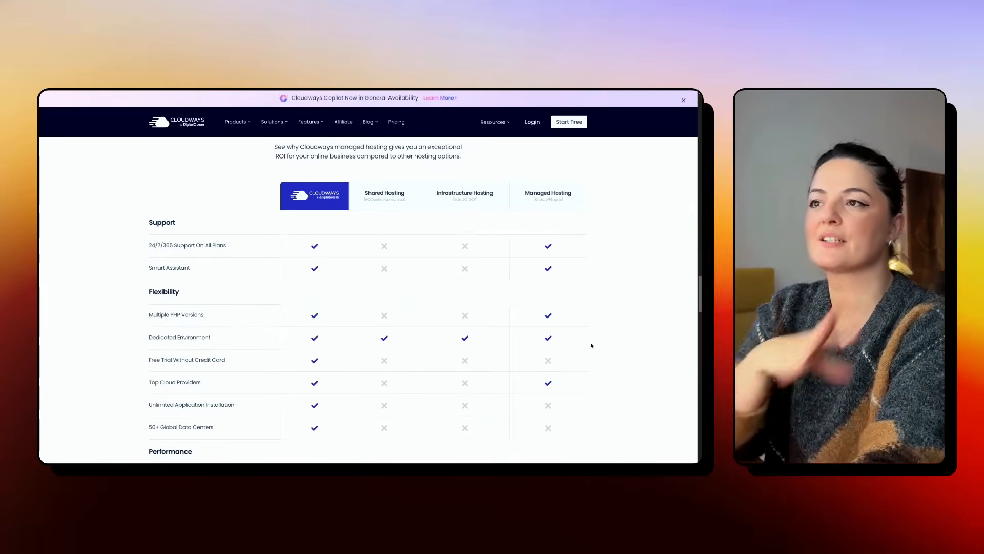
{"action": "scroll", "scroll_direction": "down", "scroll_amount": 3}
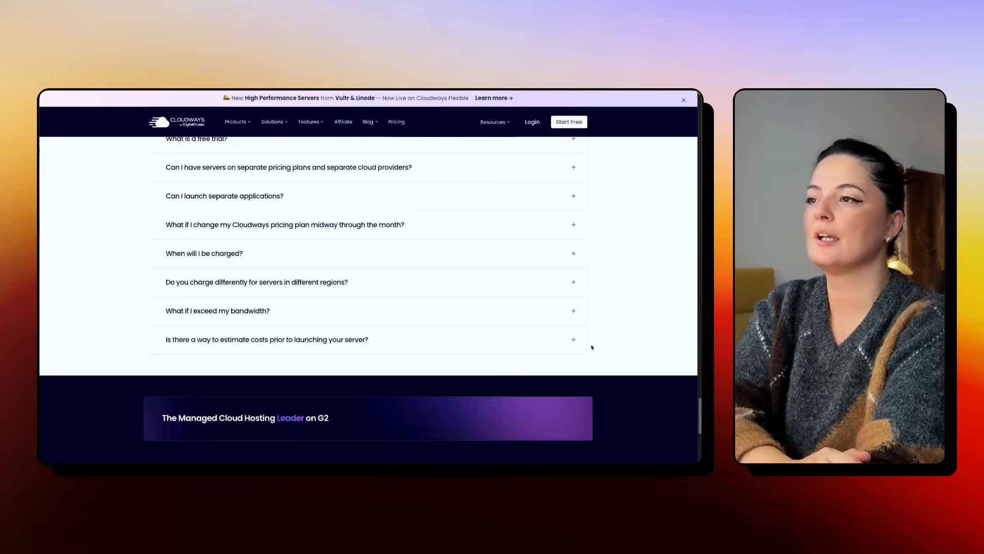
{"action": "scroll", "scroll_direction": "down", "scroll_amount": 3}
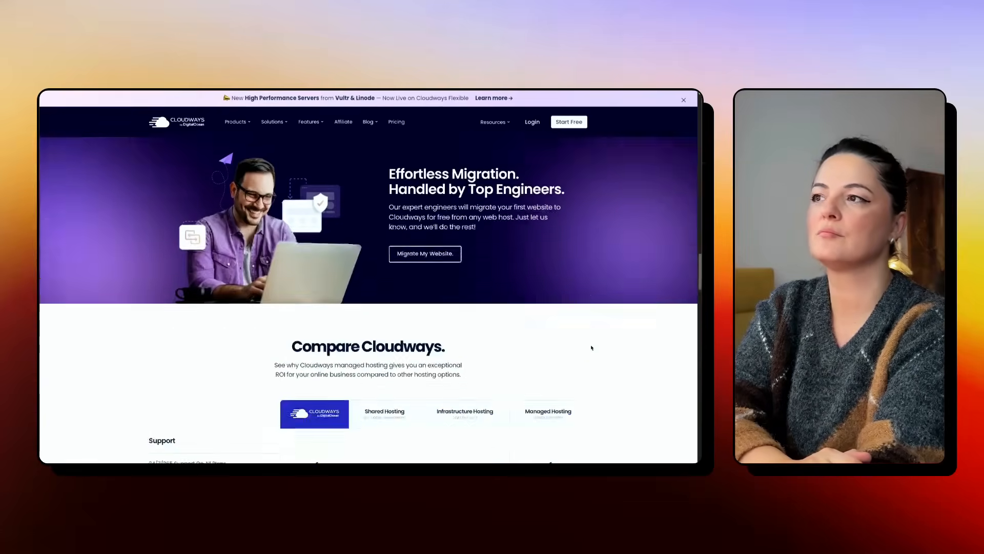
{"action": "scroll", "scroll_direction": "down", "scroll_amount": 3}
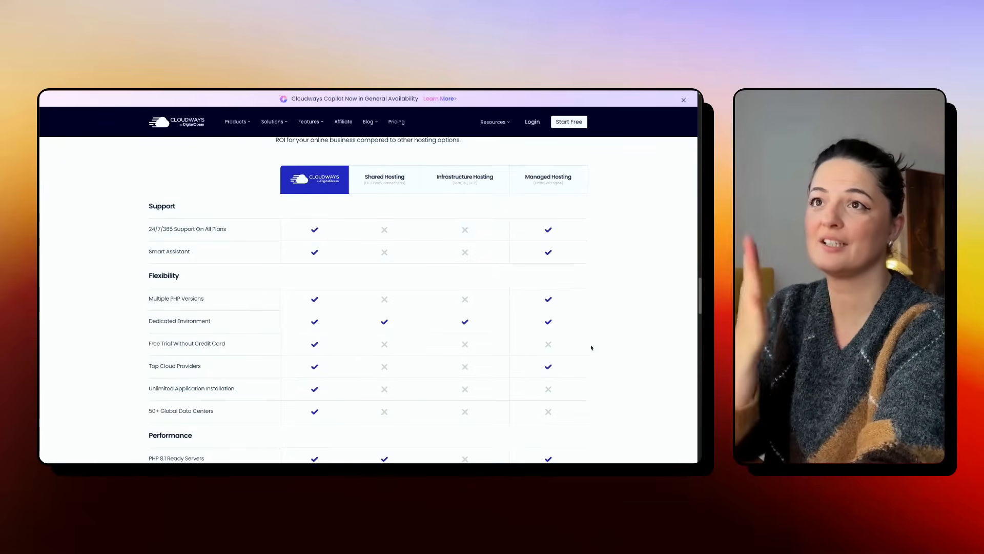
{"action": "mouse_move", "coordinate": [531, 123]}
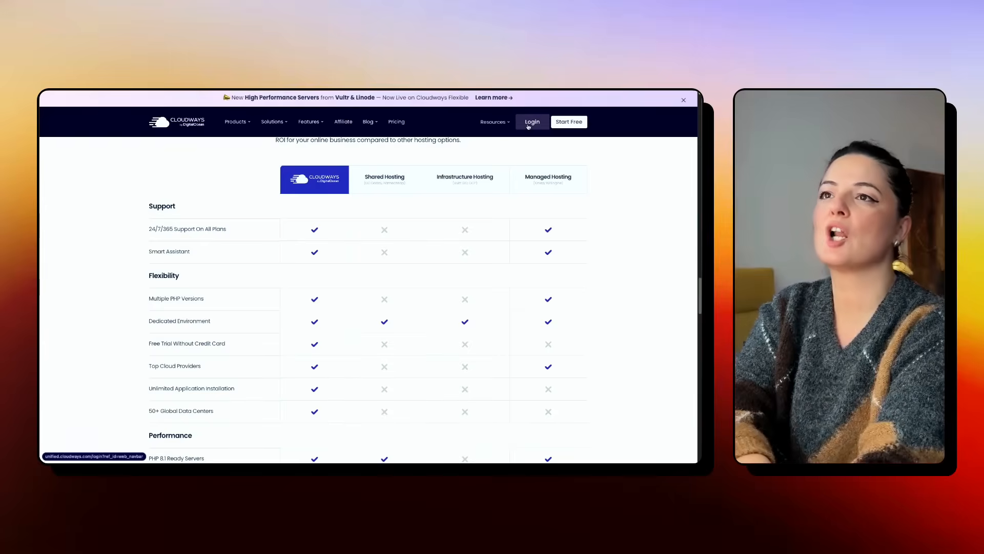
Log in from the top navigation and land on the Cloudways account dashboard
{"action": "left_click", "coordinate": [532, 121]}
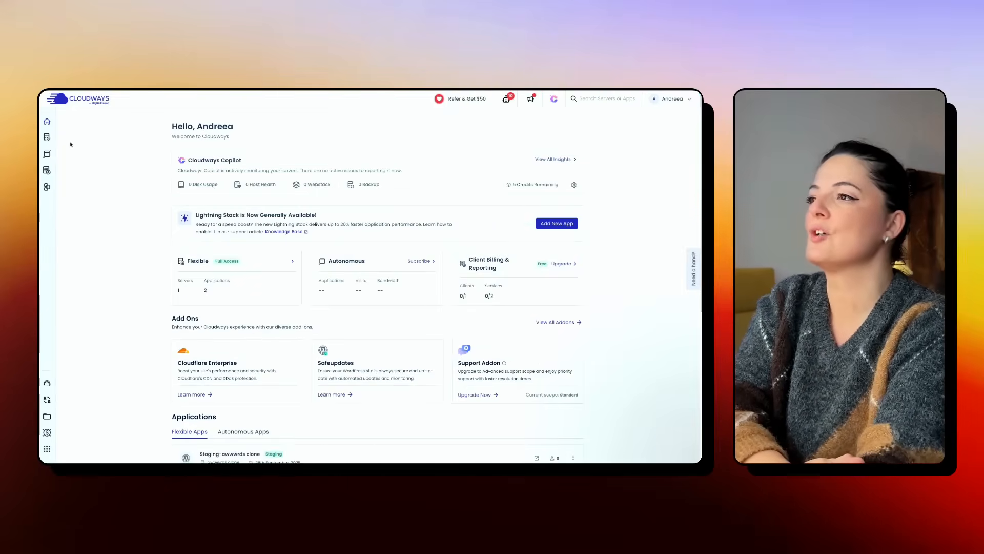
{"action": "mouse_move", "coordinate": [48, 121]}
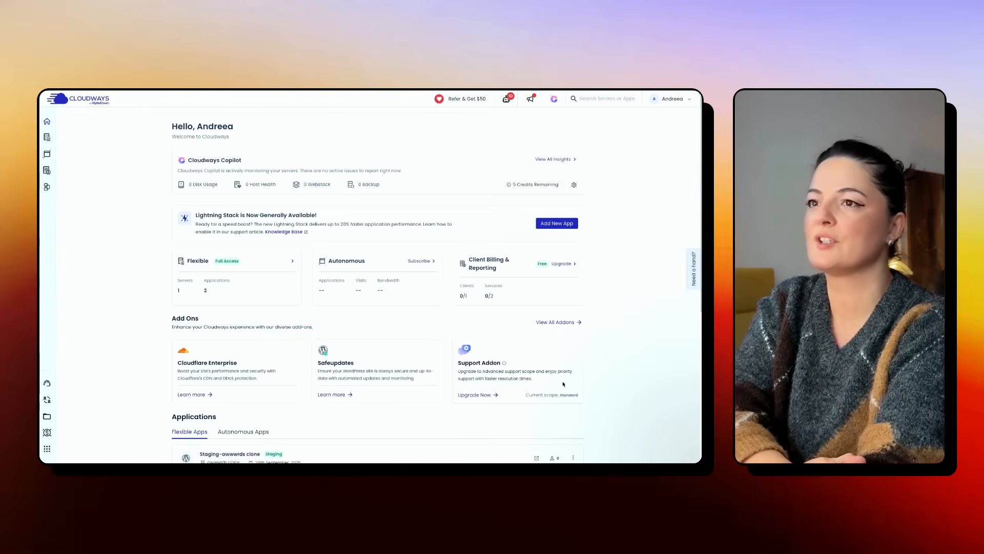
{"action": "scroll", "scroll_direction": "down", "scroll_amount": 3}
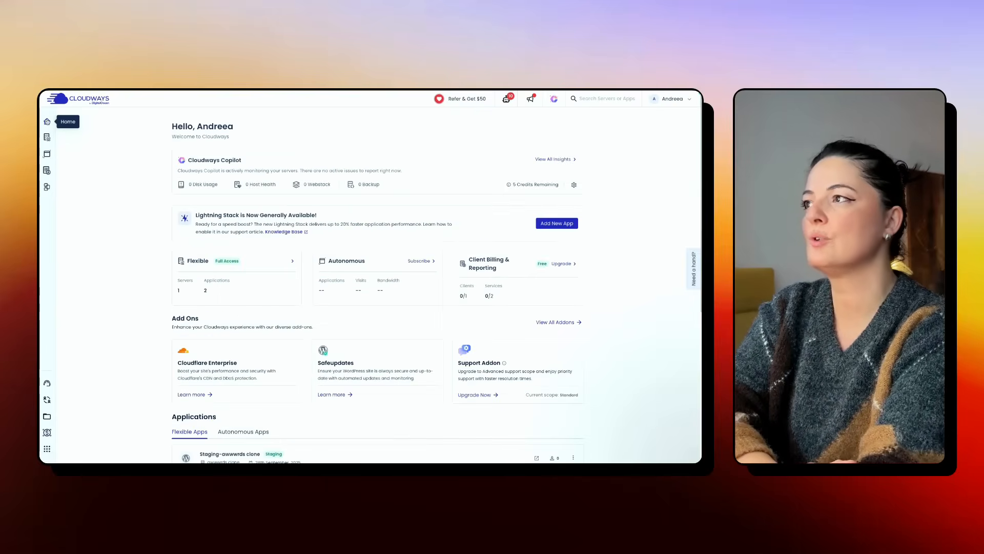
Add a new server with Optimized WordPress, naming both the application and the server 'studio'
{"action": "left_click", "coordinate": [46, 136]}
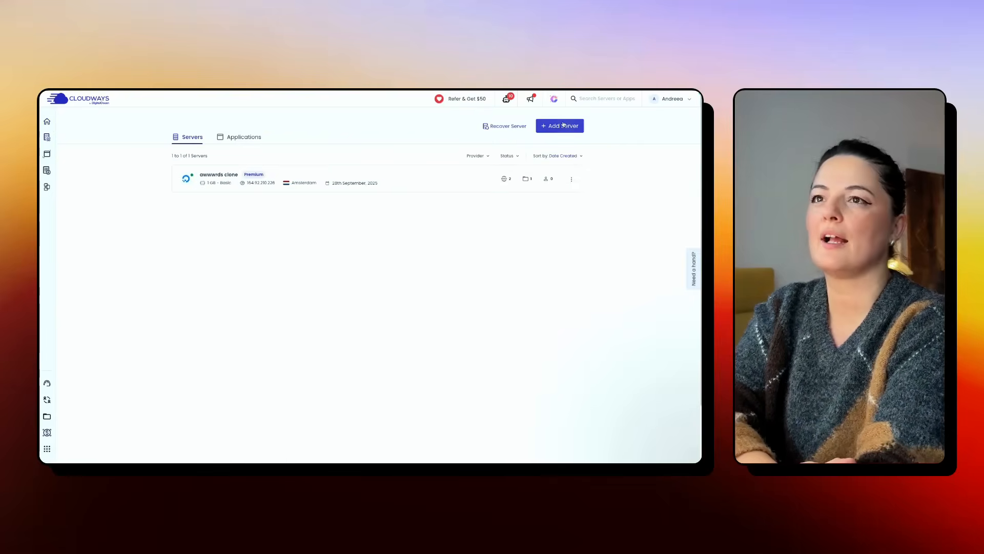
{"action": "left_click", "coordinate": [560, 125]}
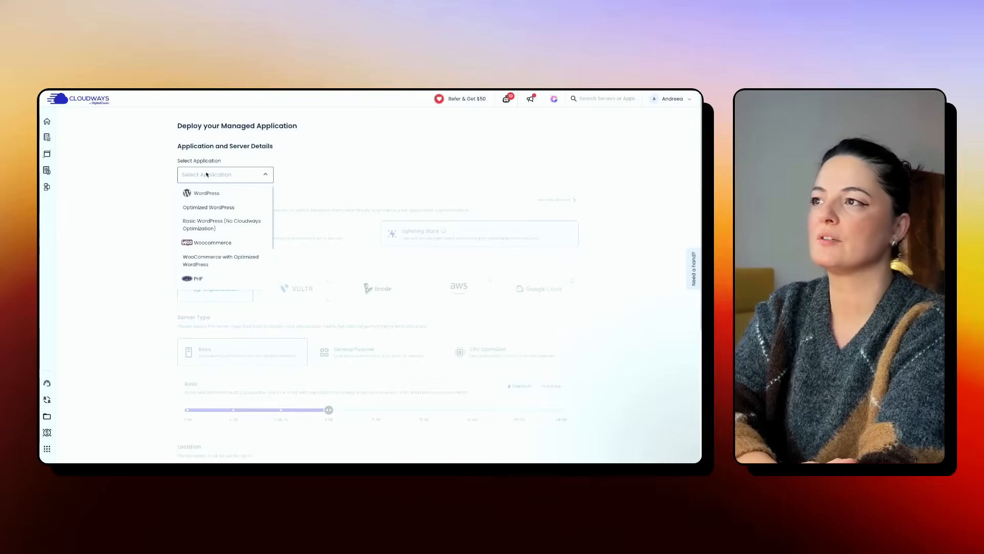
{"action": "left_click", "coordinate": [208, 207]}
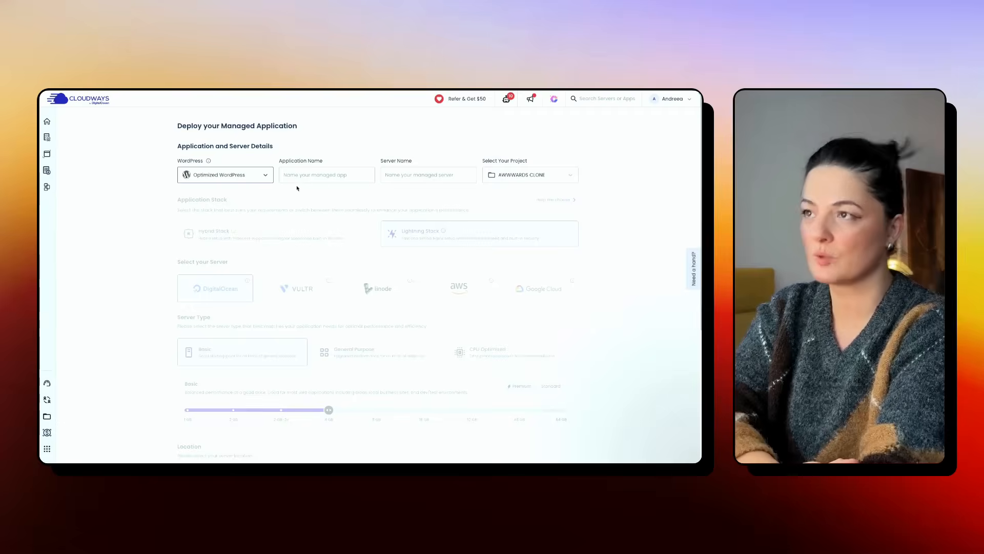
{"action": "left_click", "coordinate": [326, 174]}
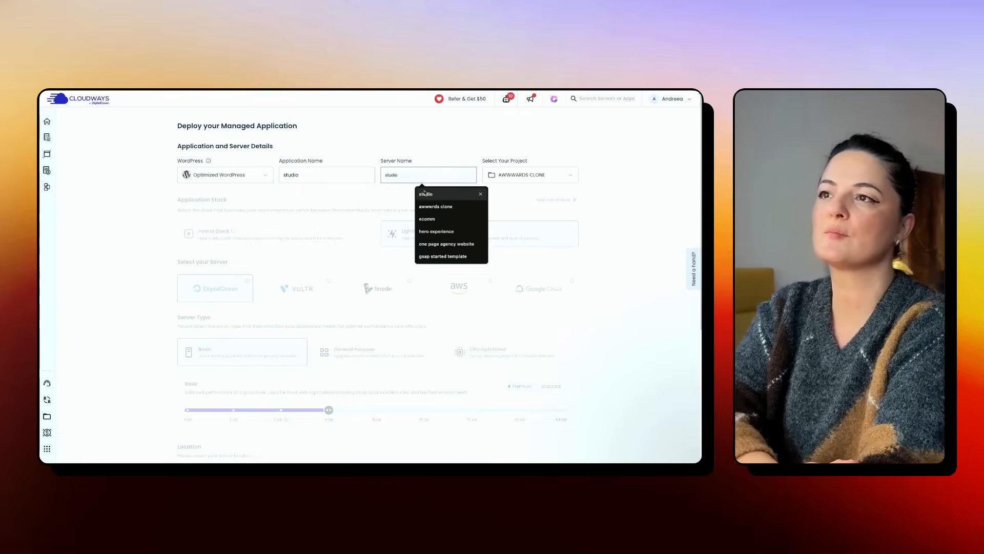
{"action": "left_click", "coordinate": [530, 174]}
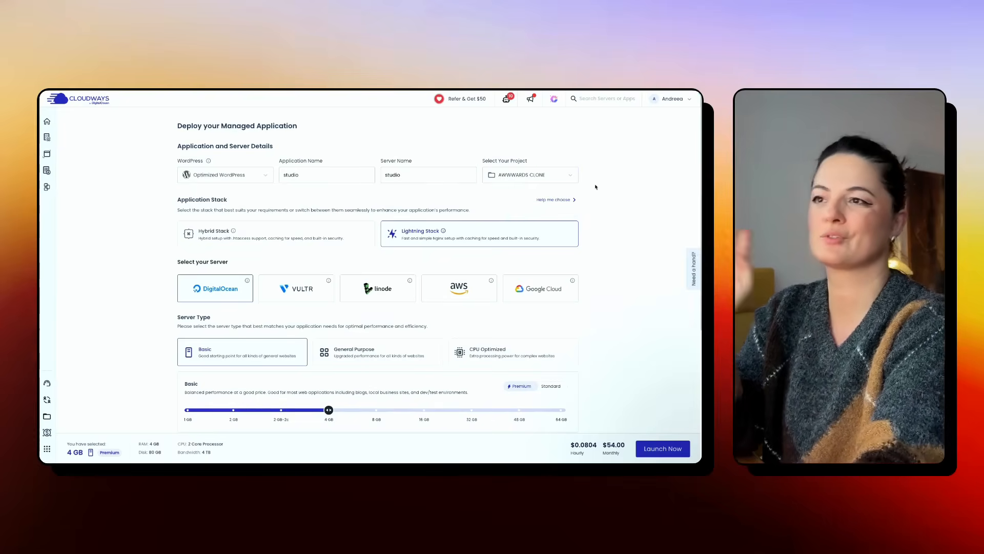
Set the DigitalOcean server size to 1 GB and the location to Frankfurt
{"action": "scroll", "scroll_direction": "down", "scroll_amount": 3}
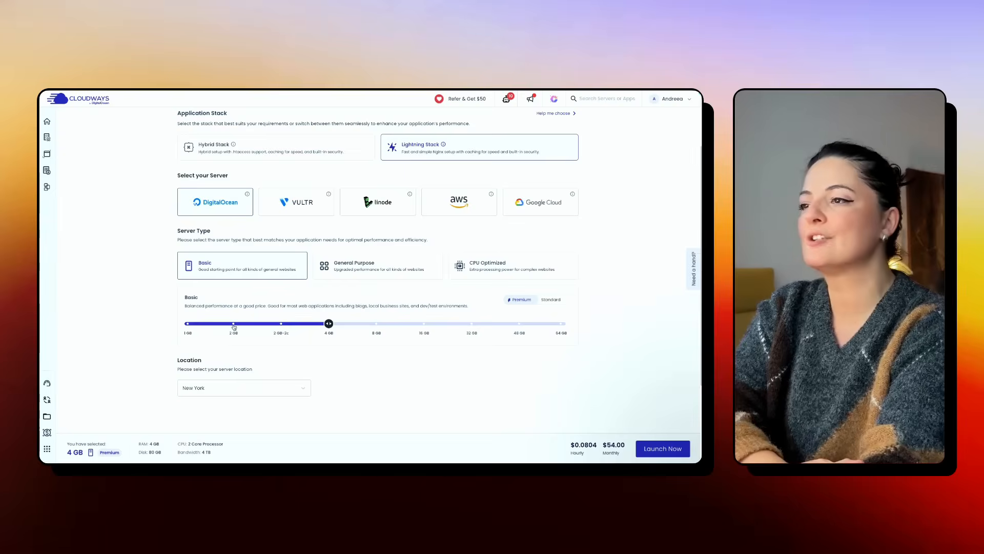
{"action": "left_click_drag", "start_coordinate": [328, 323], "coordinate": [186, 323]}
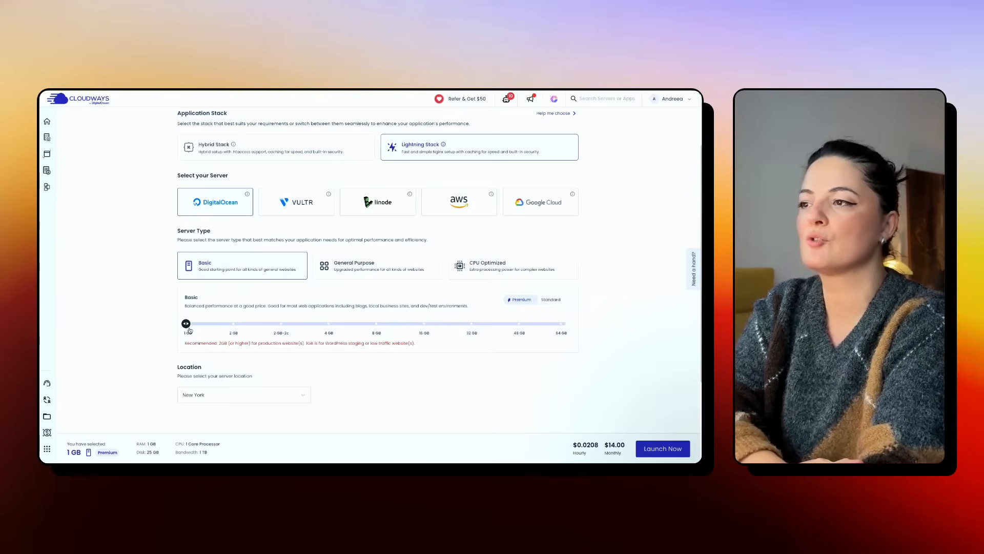
{"action": "left_click", "coordinate": [244, 395]}
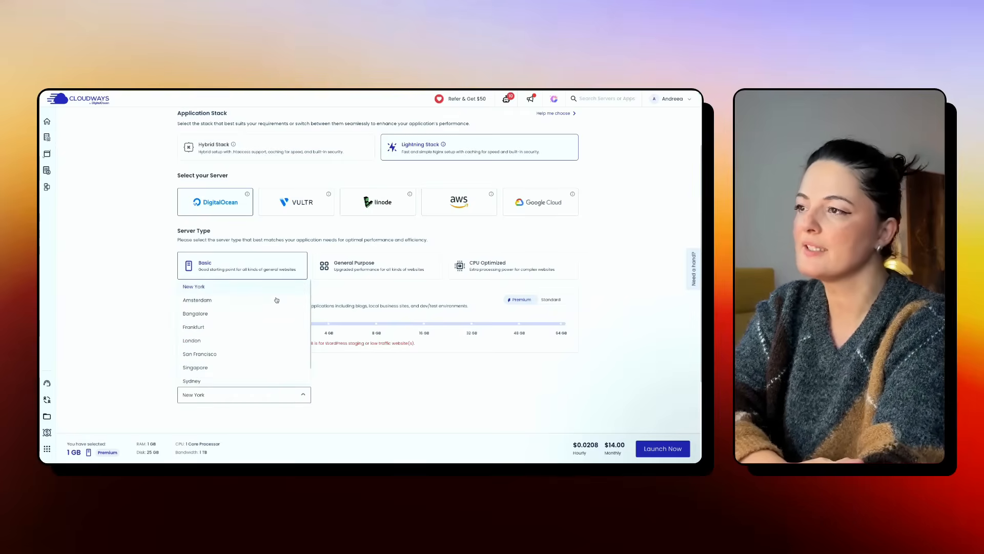
{"action": "left_click", "coordinate": [192, 327]}
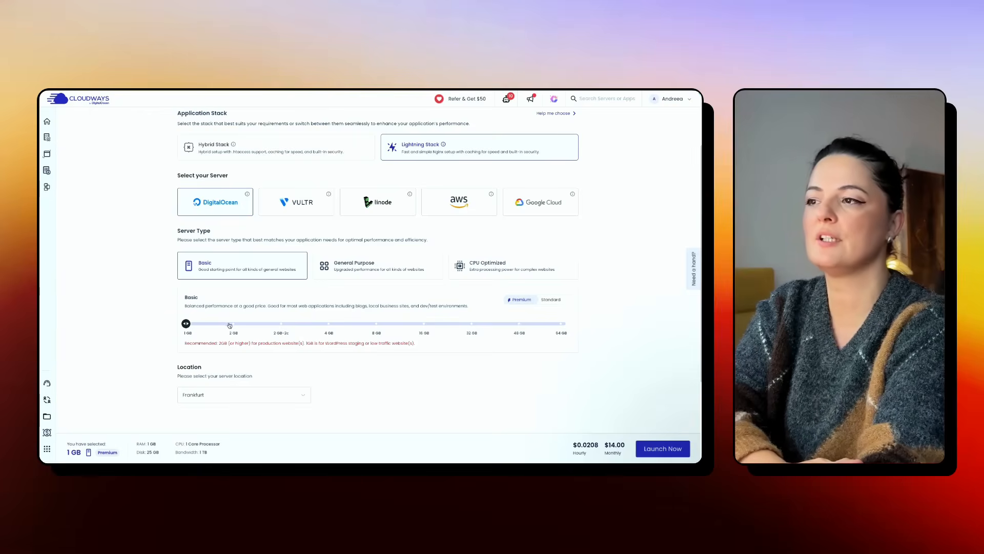
Briefly try 2 GB, settle back on 1 GB at $14/month, and launch the server
{"action": "left_click_drag", "start_coordinate": [186, 323], "coordinate": [234, 323]}
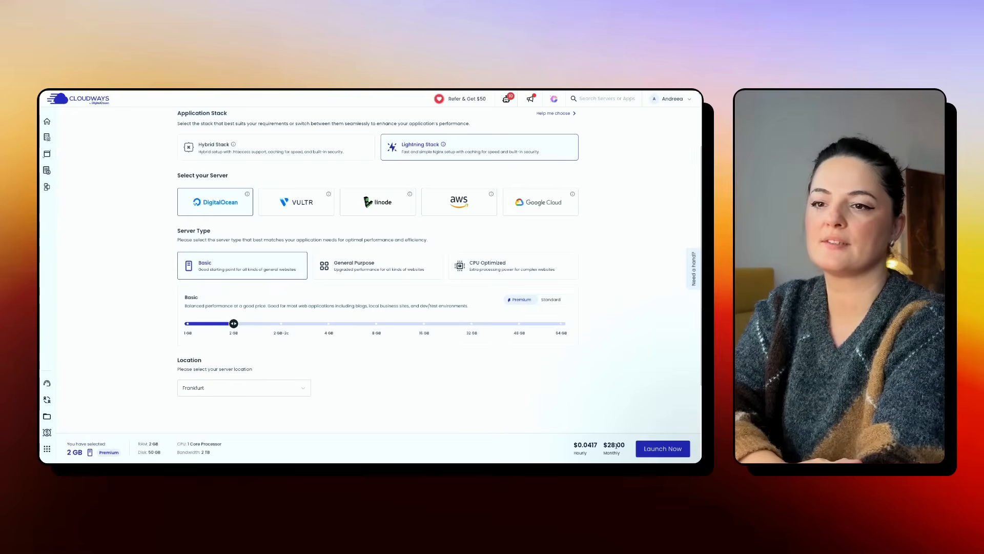
{"action": "left_click_drag", "start_coordinate": [233, 323], "coordinate": [186, 323]}
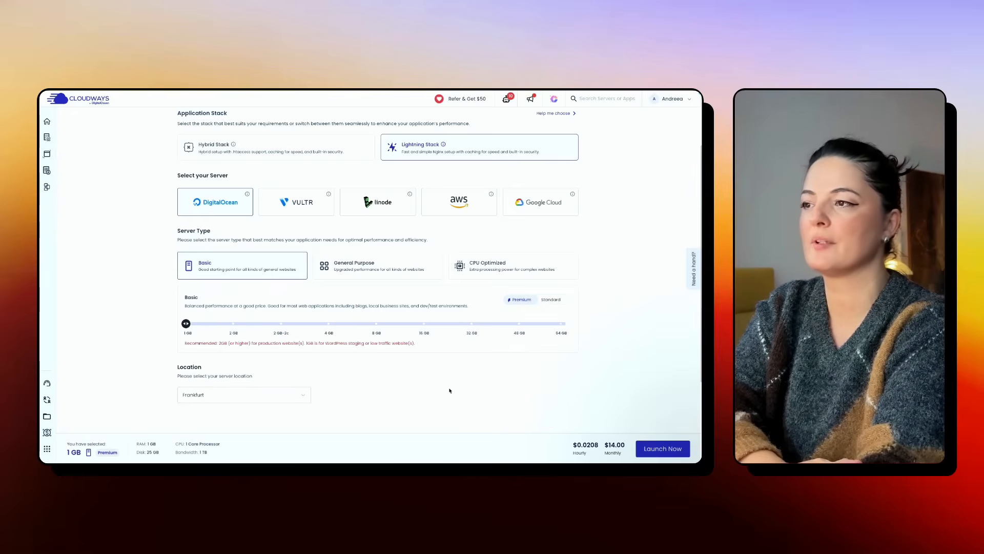
{"action": "left_click", "coordinate": [662, 448]}
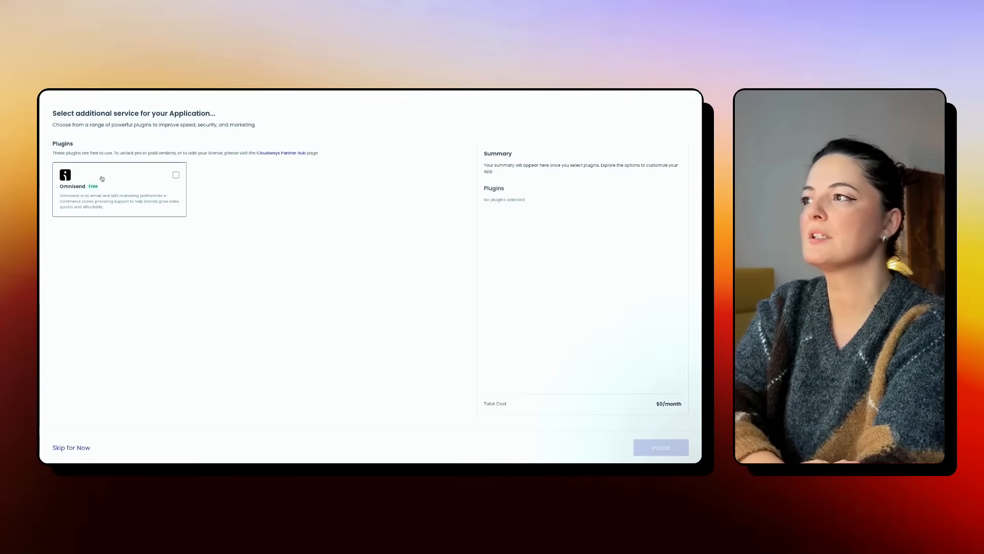
{"action": "mouse_move", "coordinate": [462, 287]}
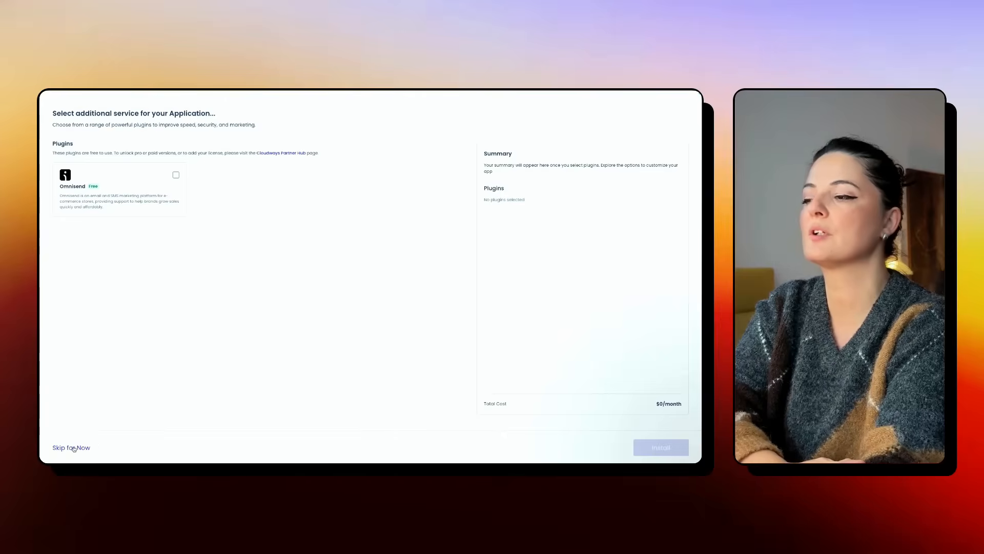
Skip the additional plugins so the 'studio' Frankfurt 1 GB server starts being added
{"action": "left_click", "coordinate": [70, 447]}
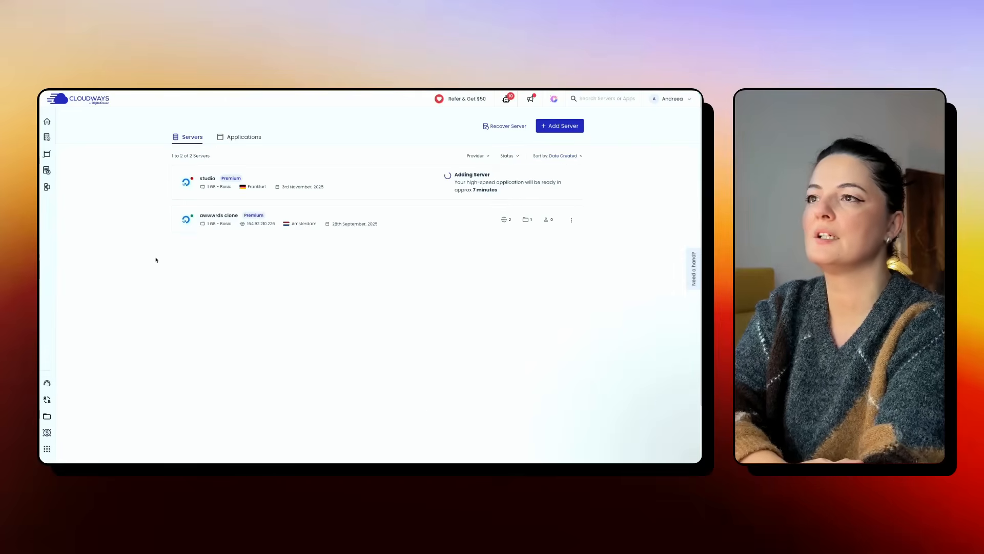